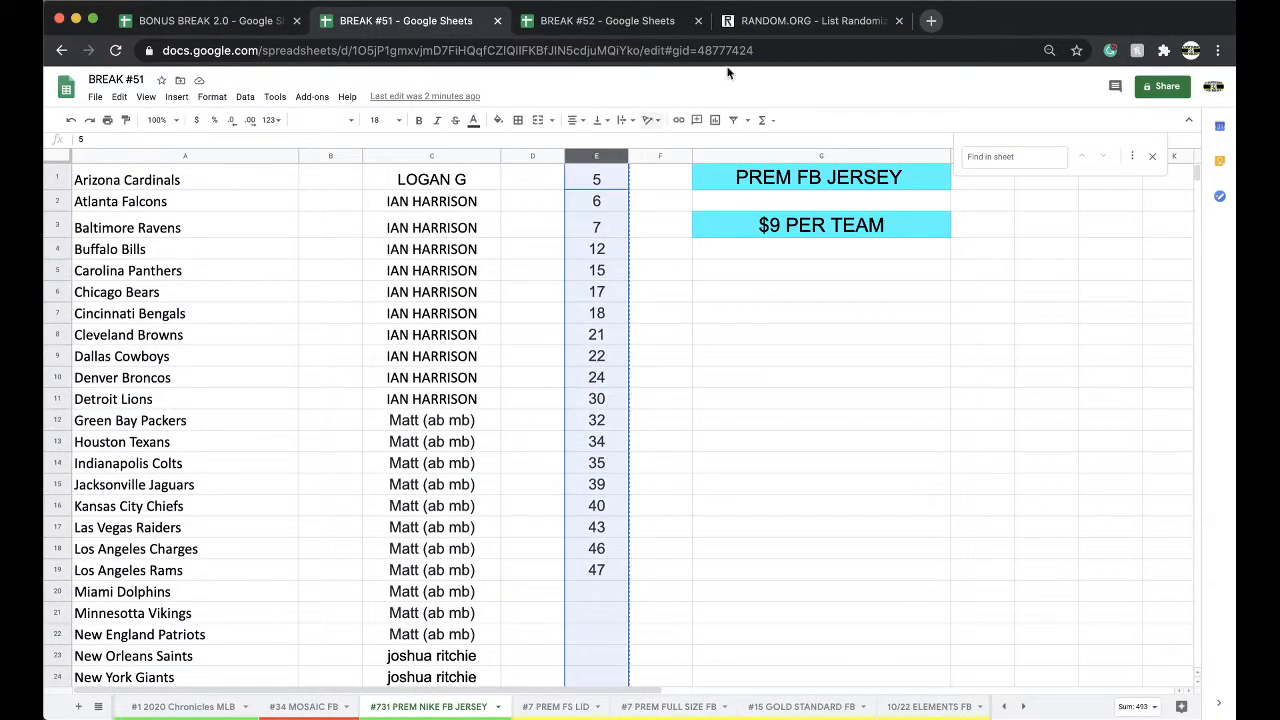
Step: Randomize the 19 team spot numbers in the List Randomizer four times over
left_click(810, 20)
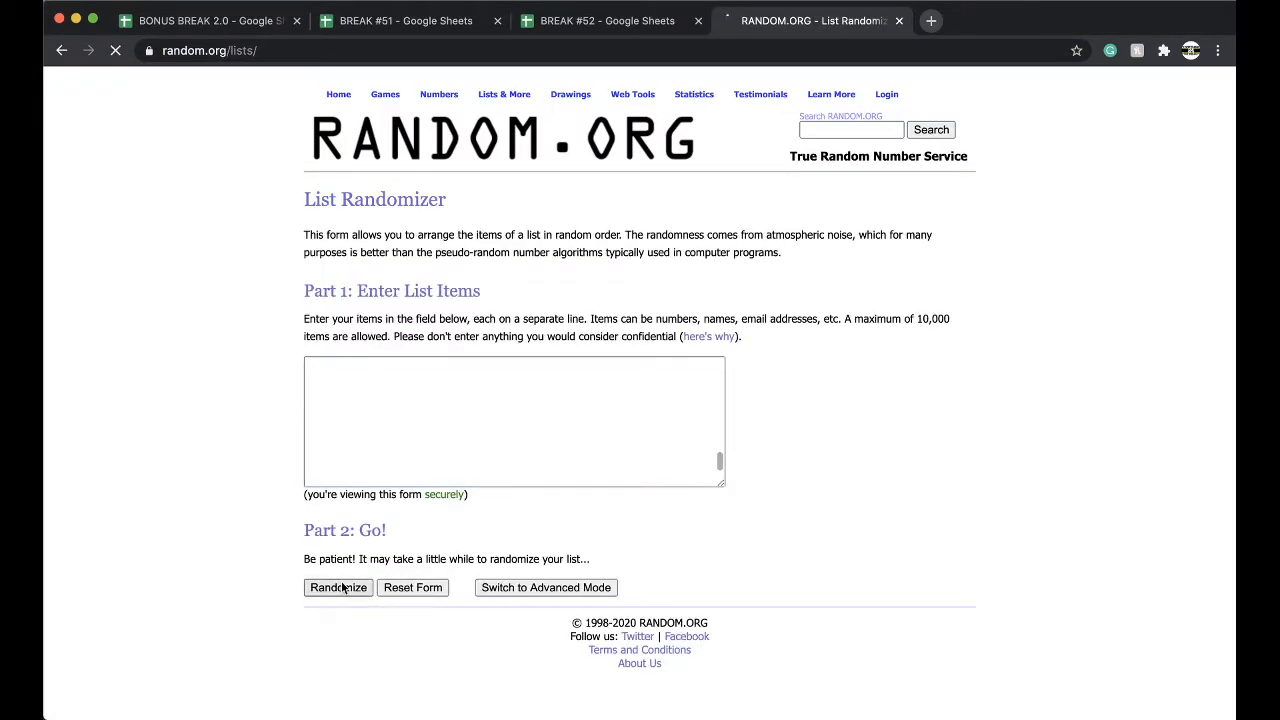
left_click(338, 588)
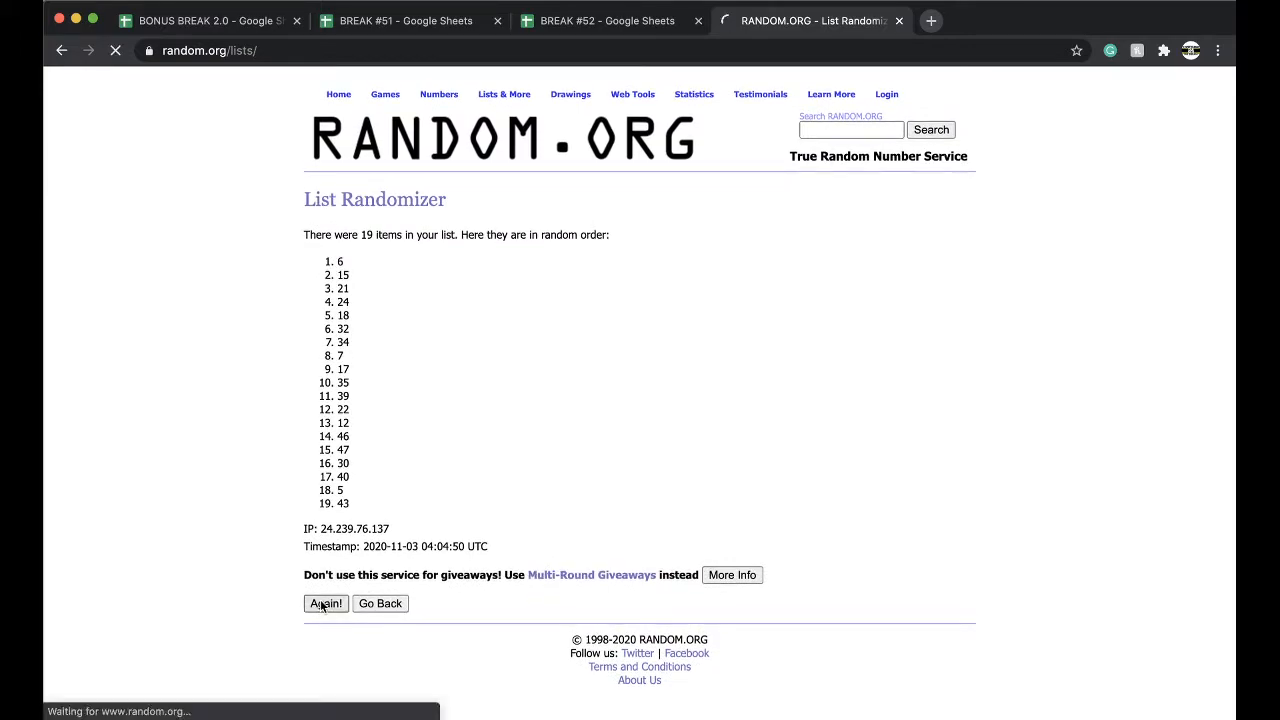
left_click(324, 604)
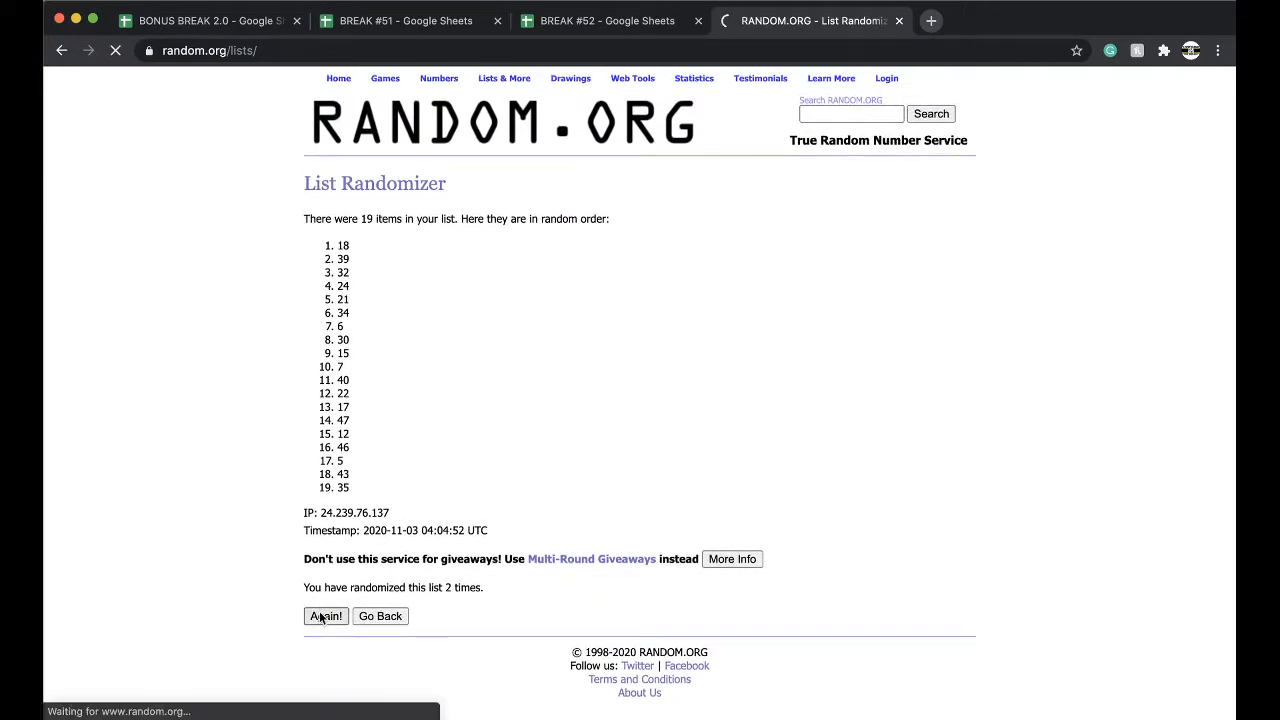
left_click(326, 616)
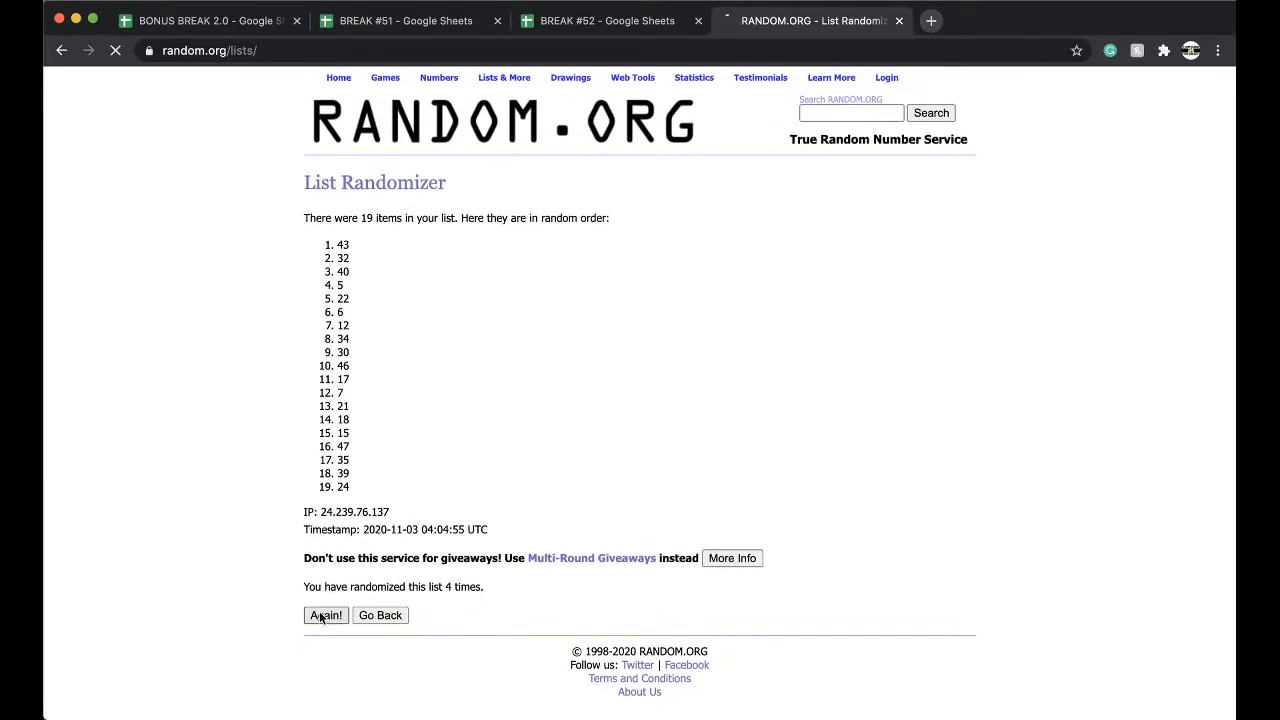
left_click(606, 20)
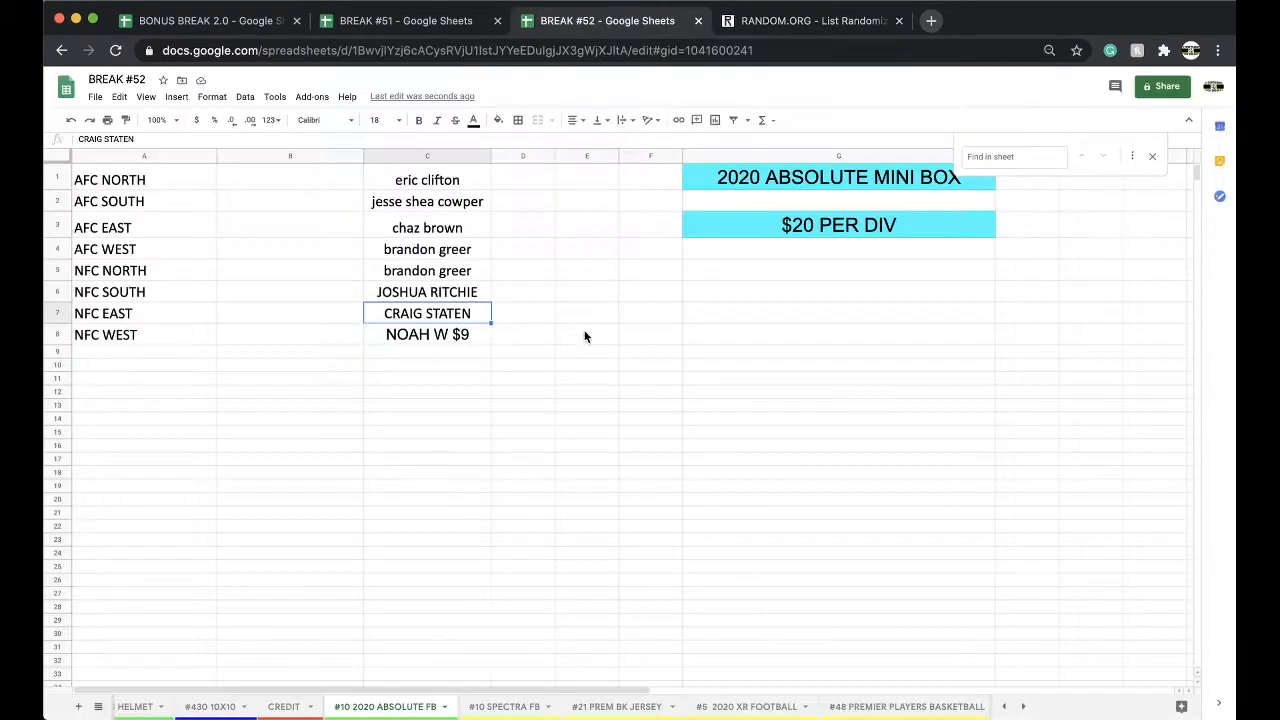
Step: Highlight winning spot 30 beside the Detroit Lions in yellow on Break #51
left_click(404, 20)
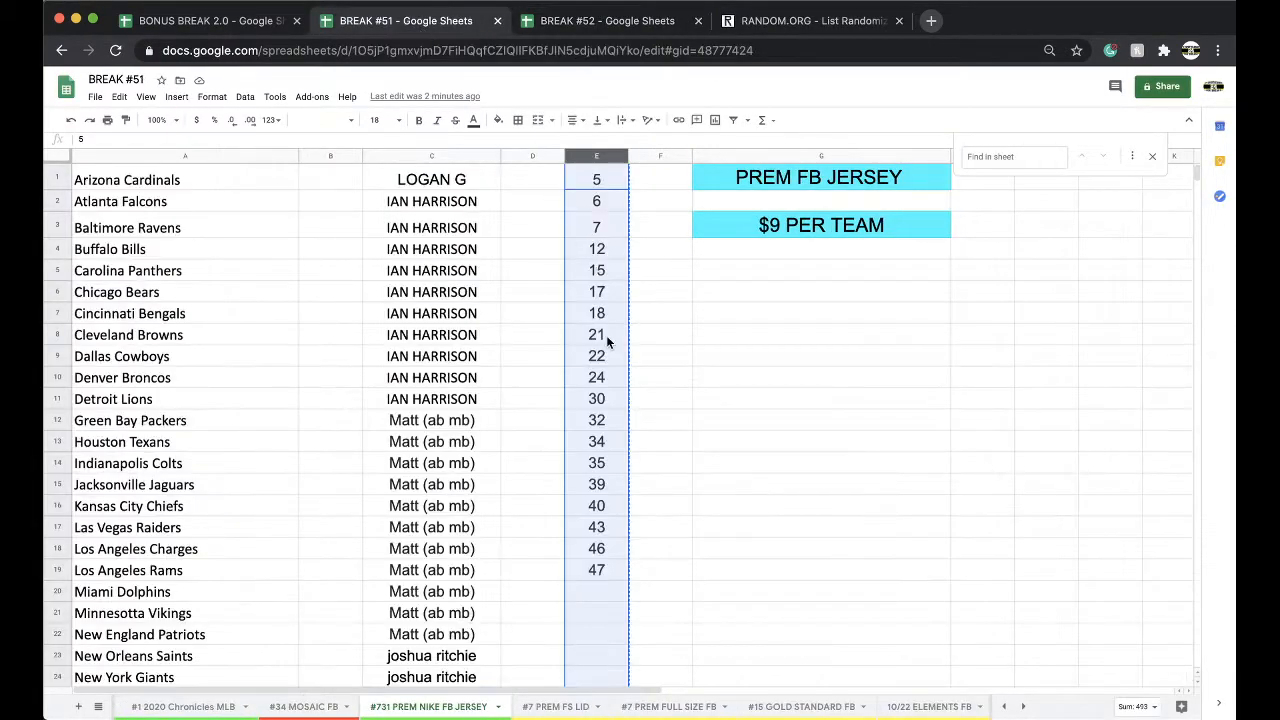
left_click(498, 120)
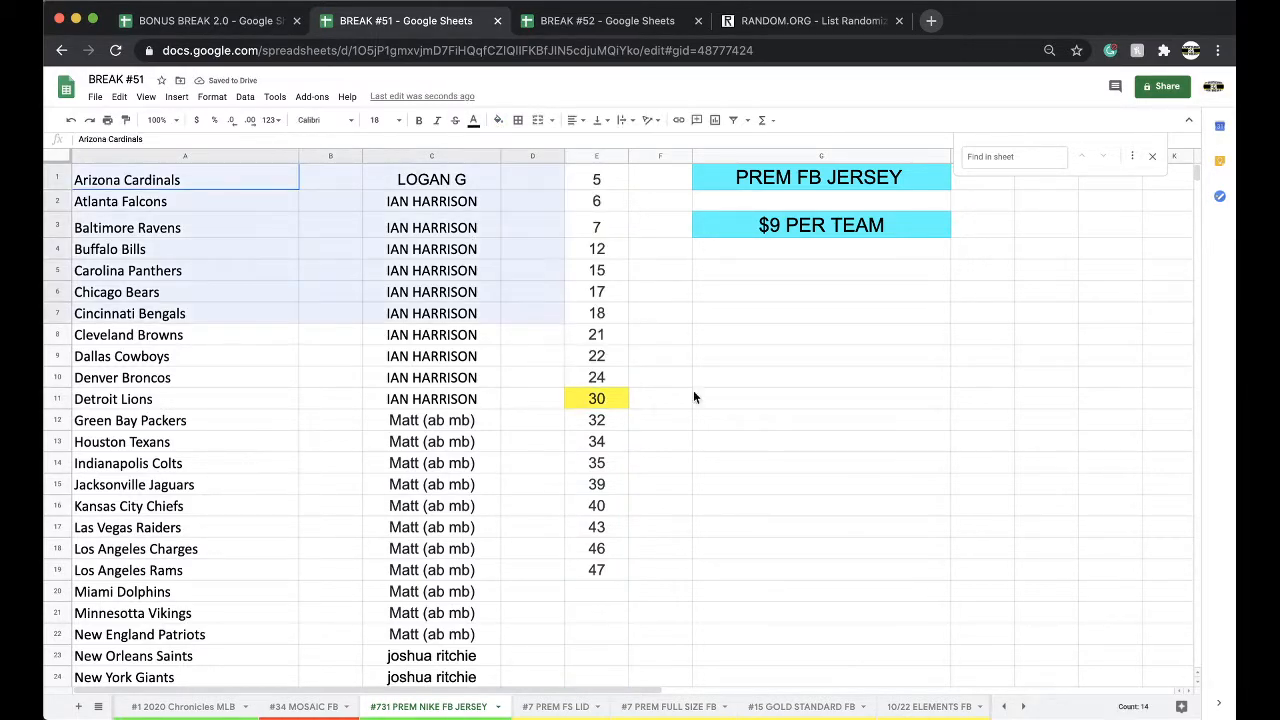
scroll("down", 3)
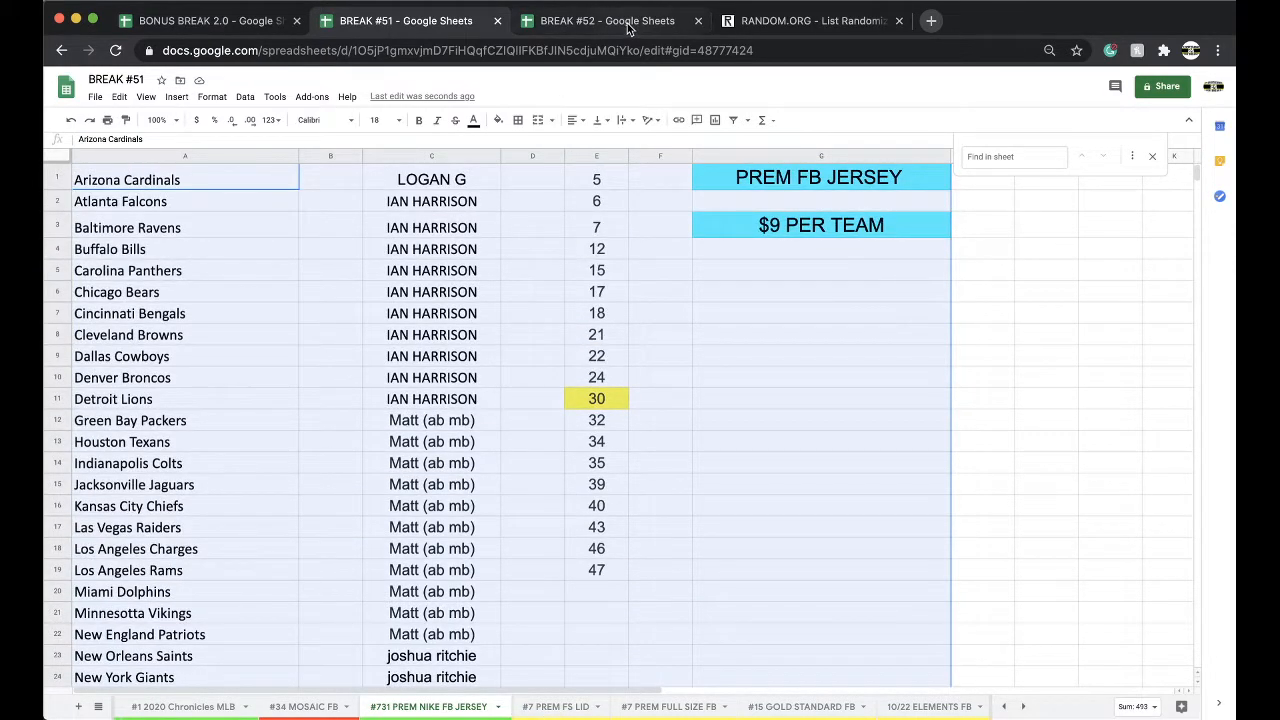
Step: Switch to Break #52 and bring up the #732 PREM FB JERSEY team sheet
left_click(606, 20)
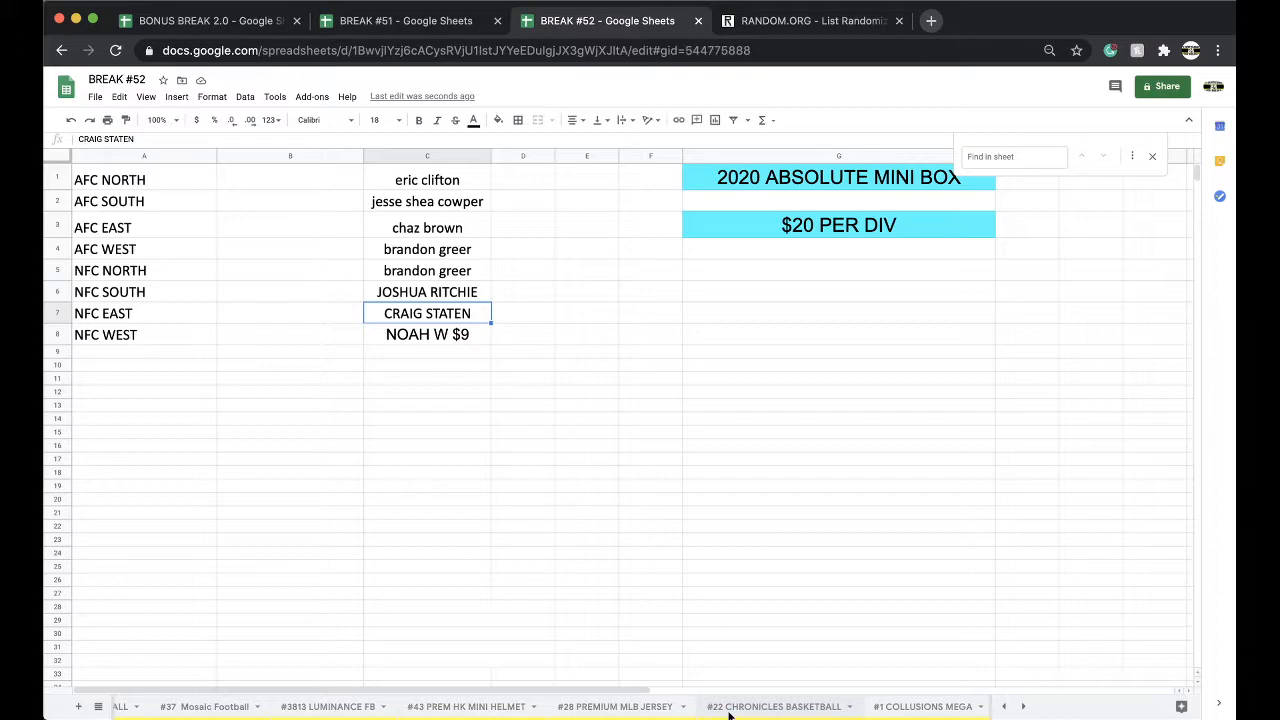
right_click(776, 708)
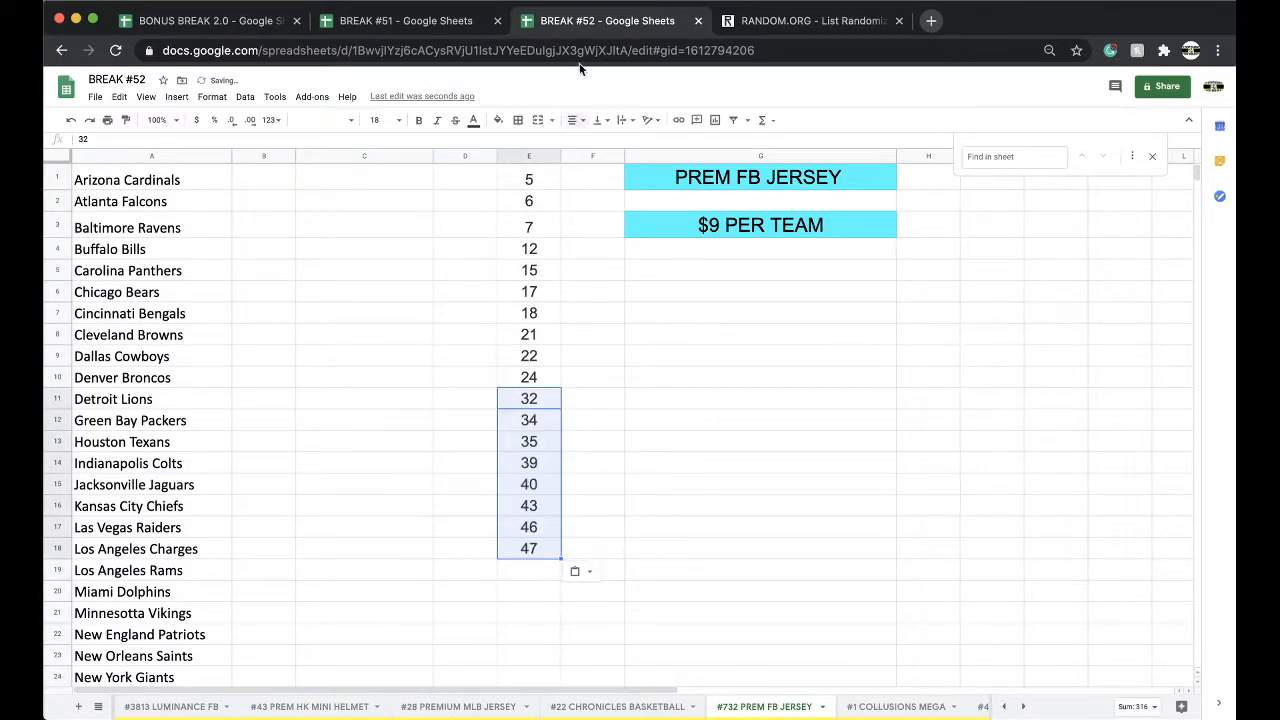
left_click(404, 20)
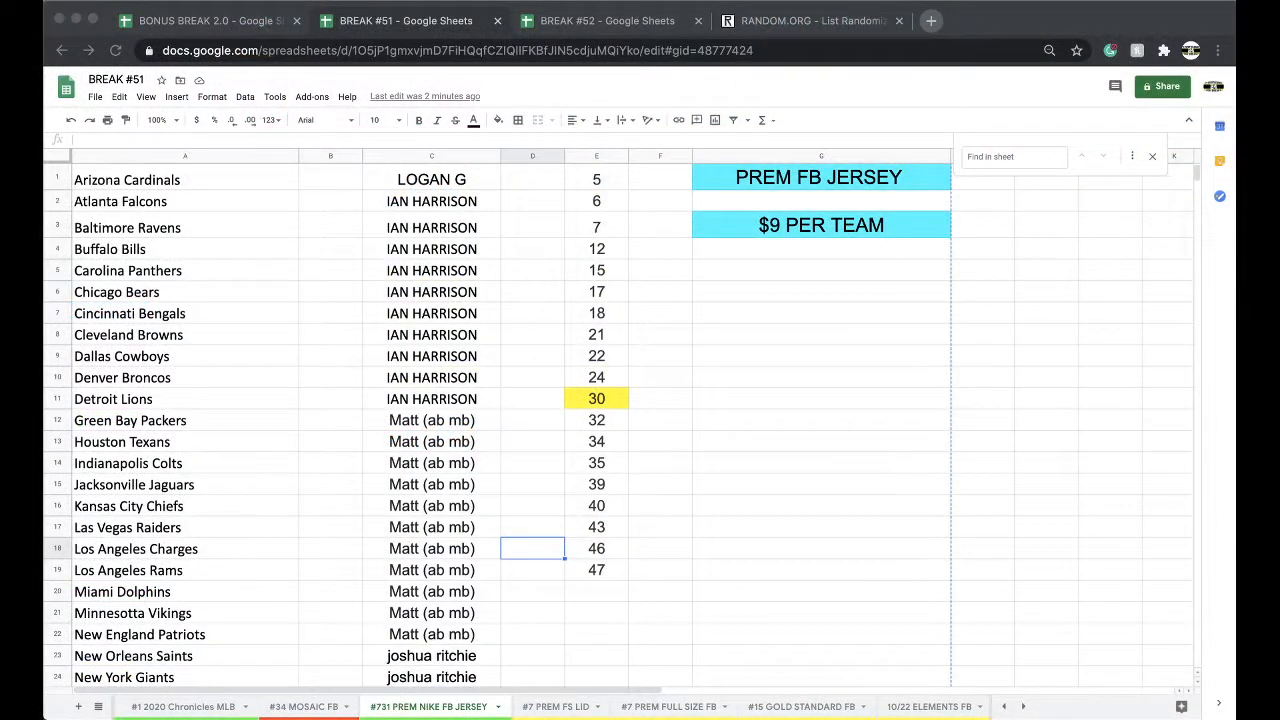
mouse_move(596, 336)
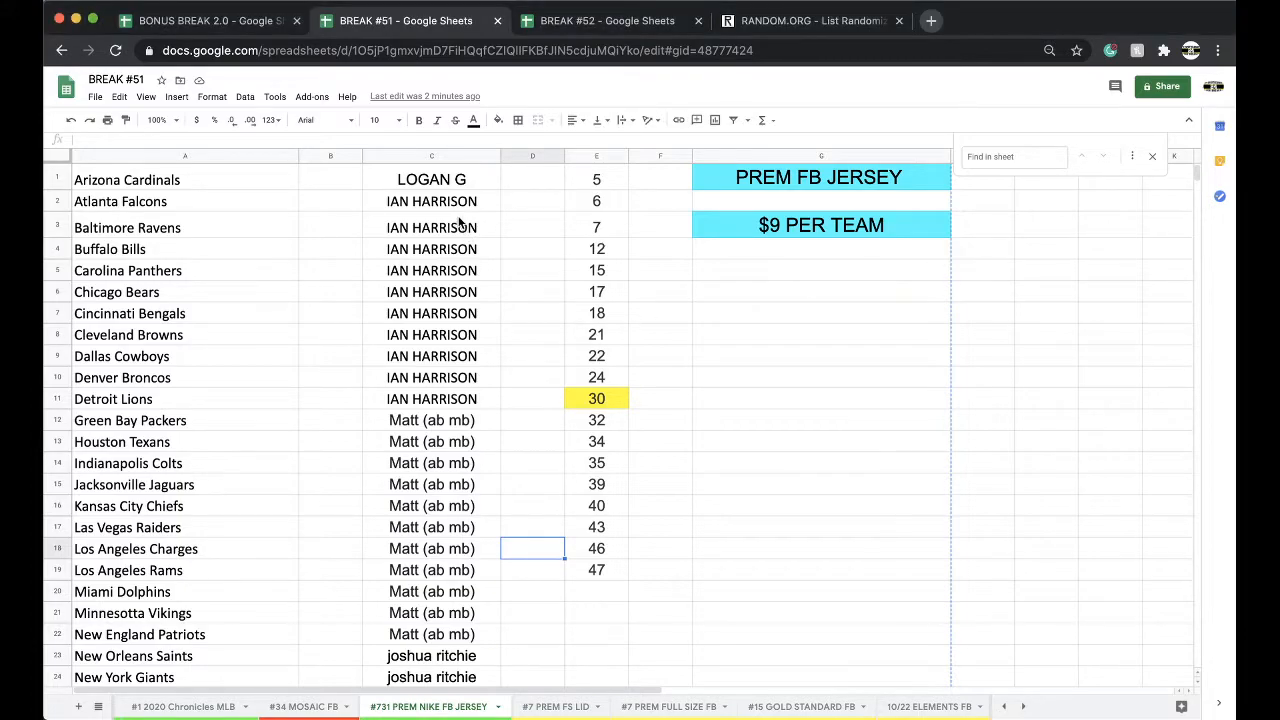
Step: Copy the participant names in column C and move to the RANDOM.ORG randomizer
scroll("down", 3)
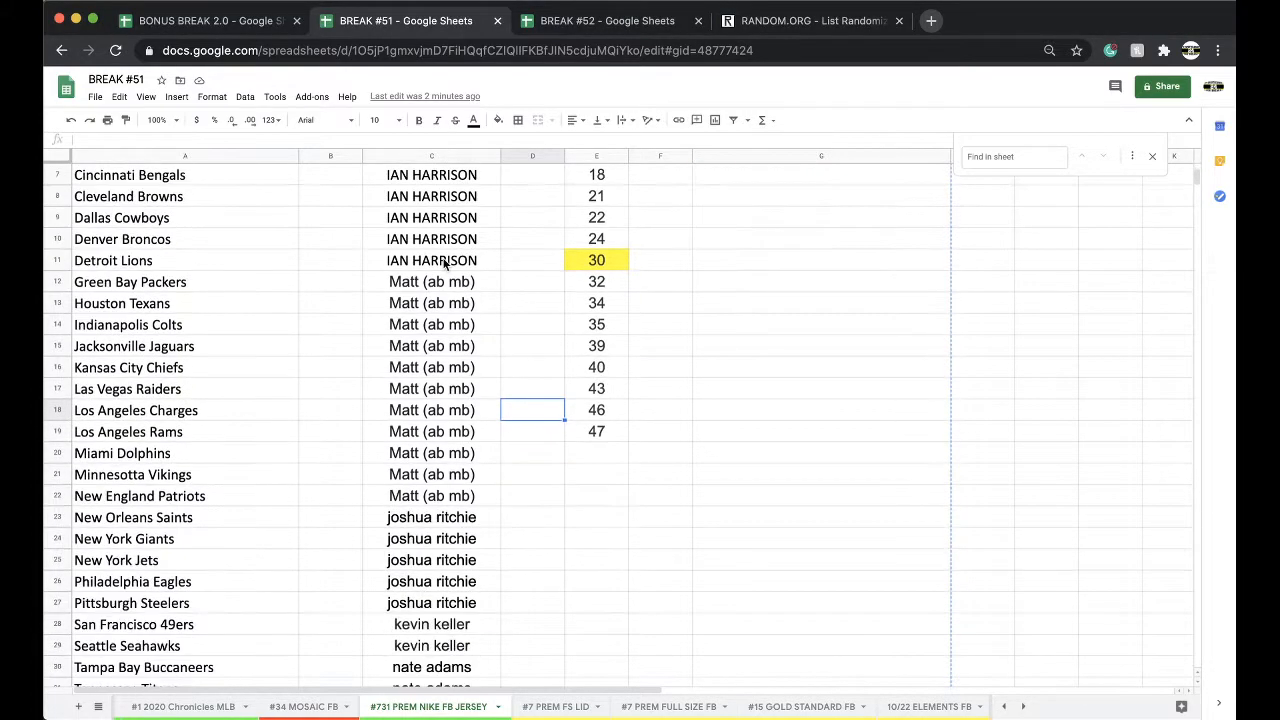
scroll("down", 3)
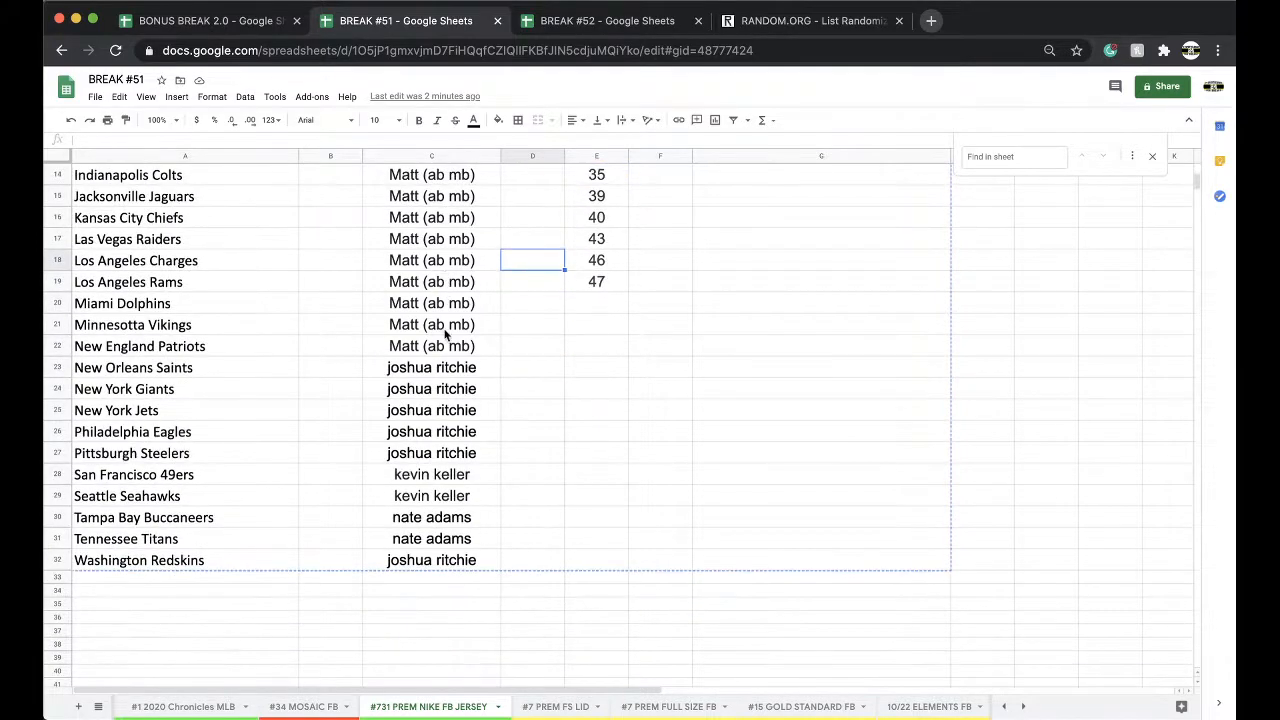
left_click(432, 368)
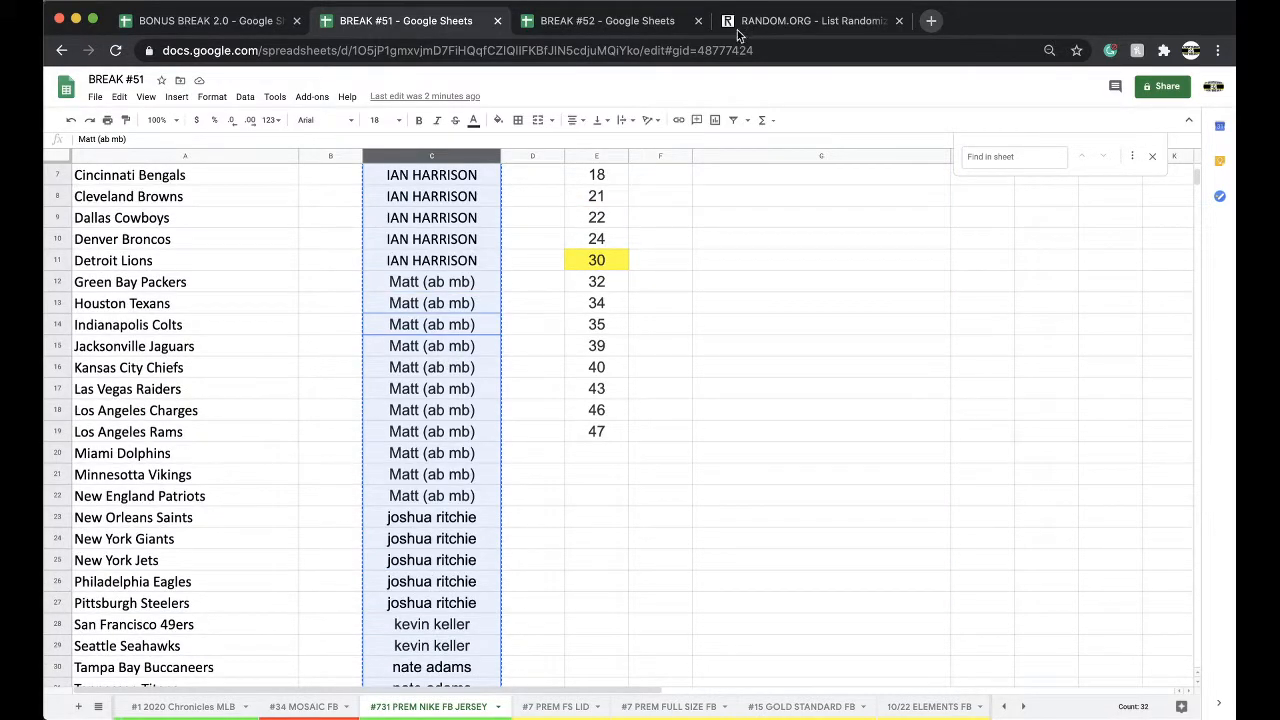
left_click(810, 20)
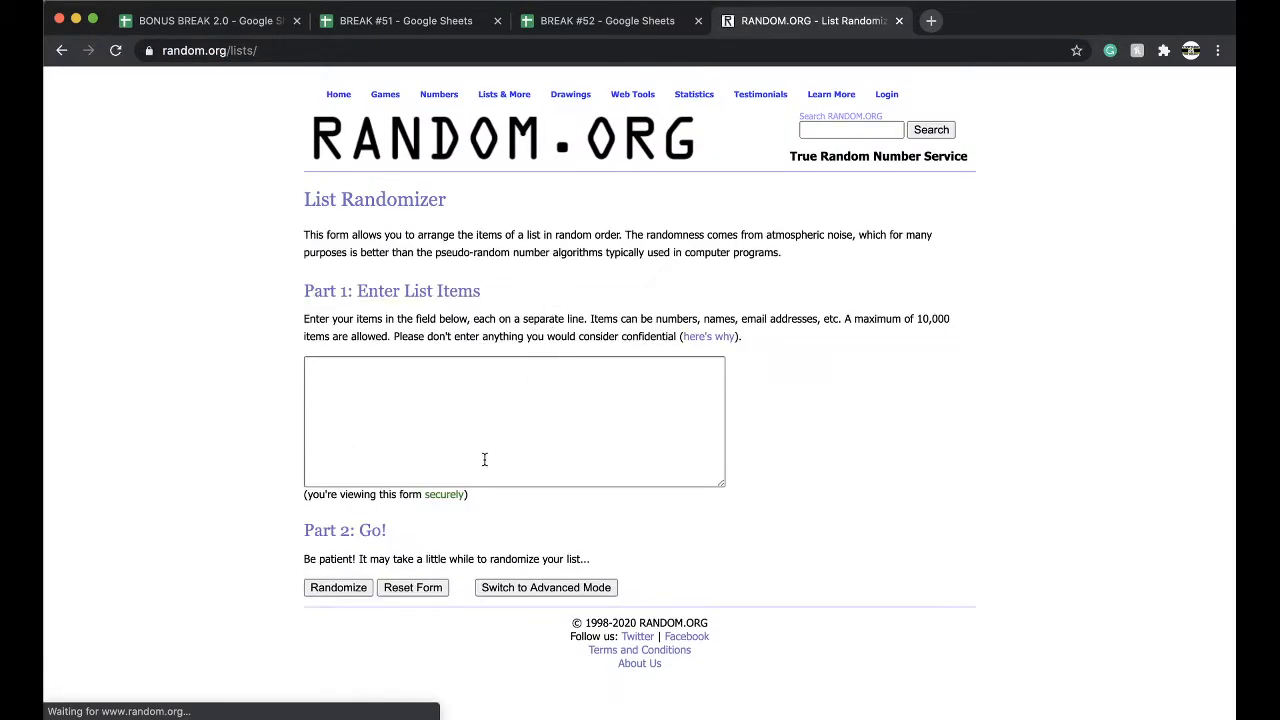
Step: Shuffle the 32 participant names repeatedly and carry the final order back to Break #51
left_click(338, 588)
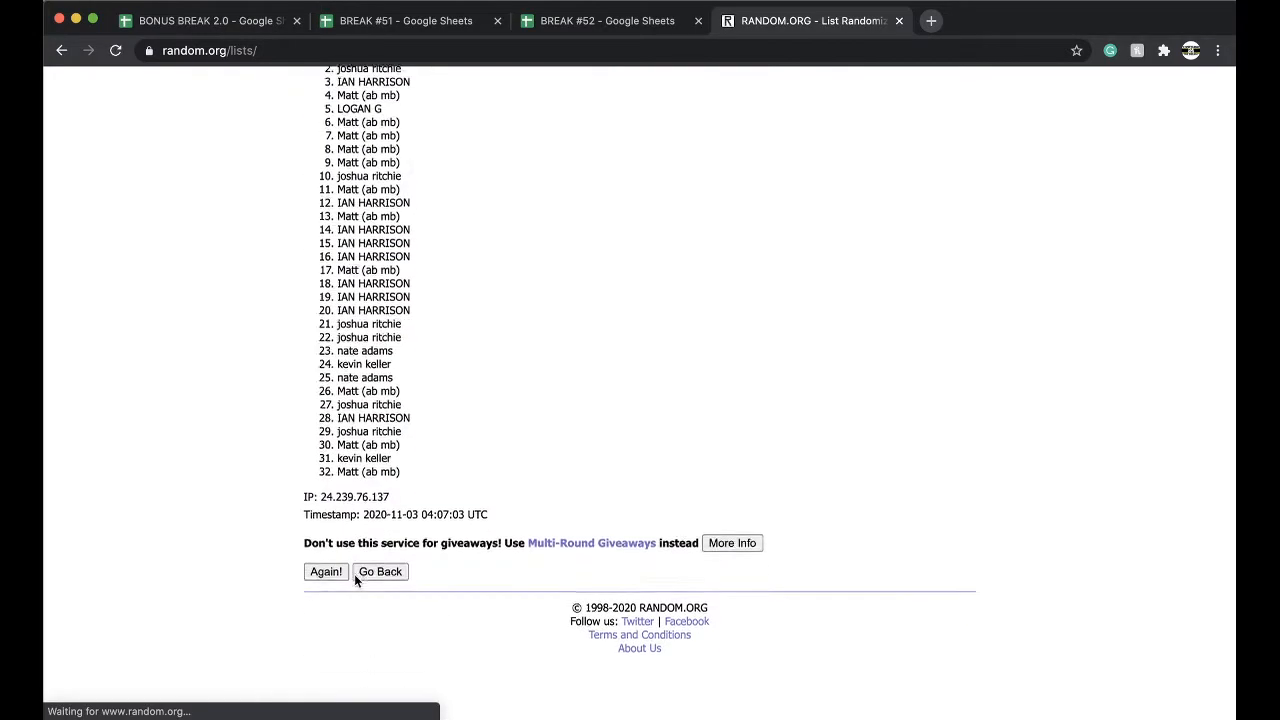
left_click(324, 572)
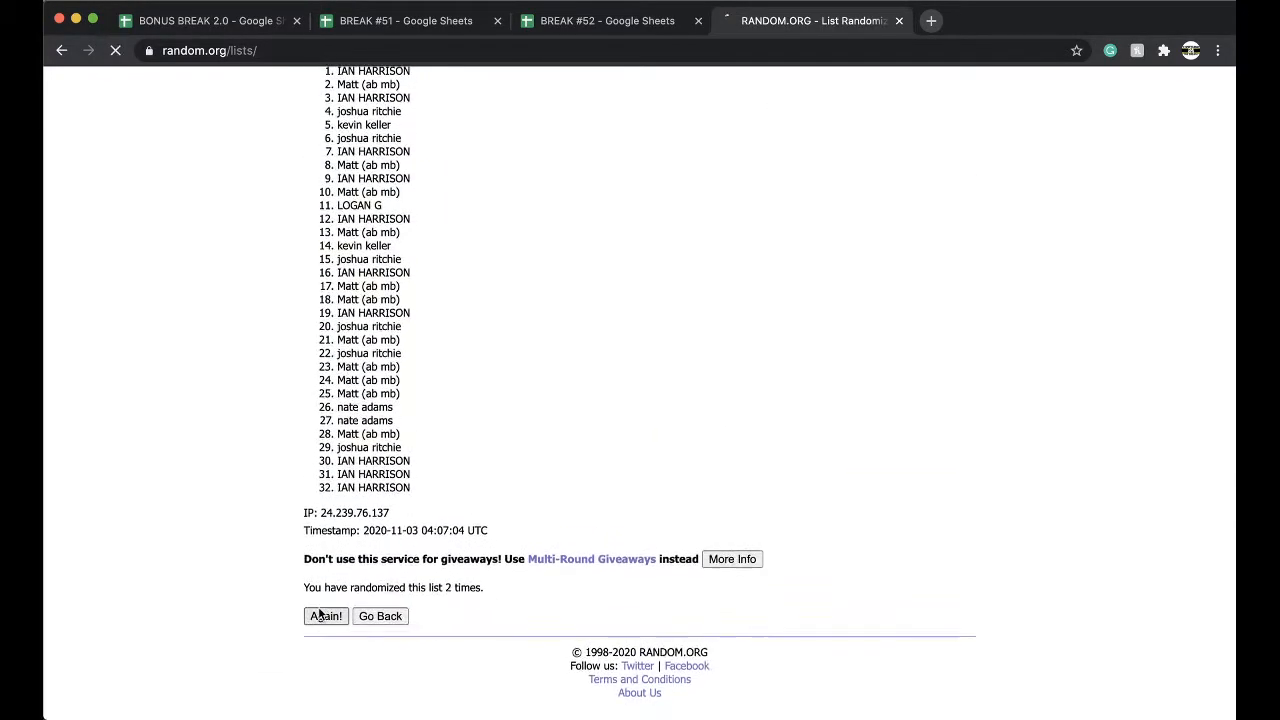
left_click(324, 616)
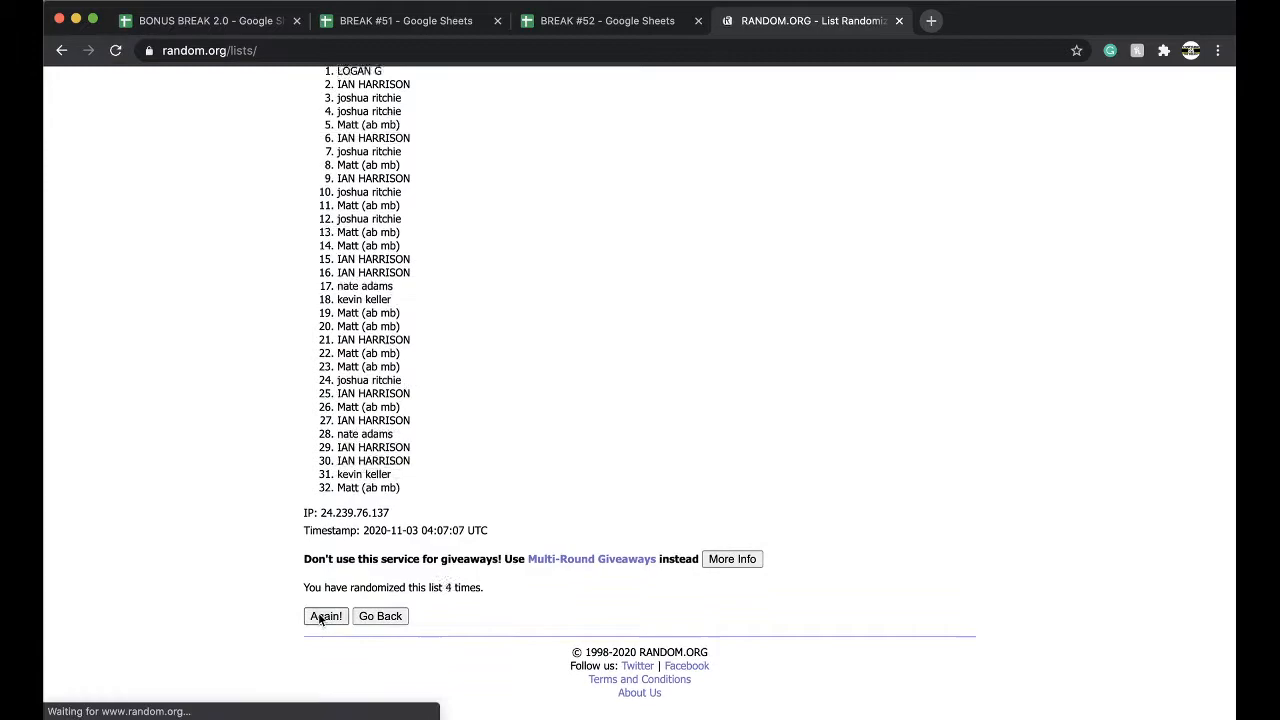
left_click(324, 616)
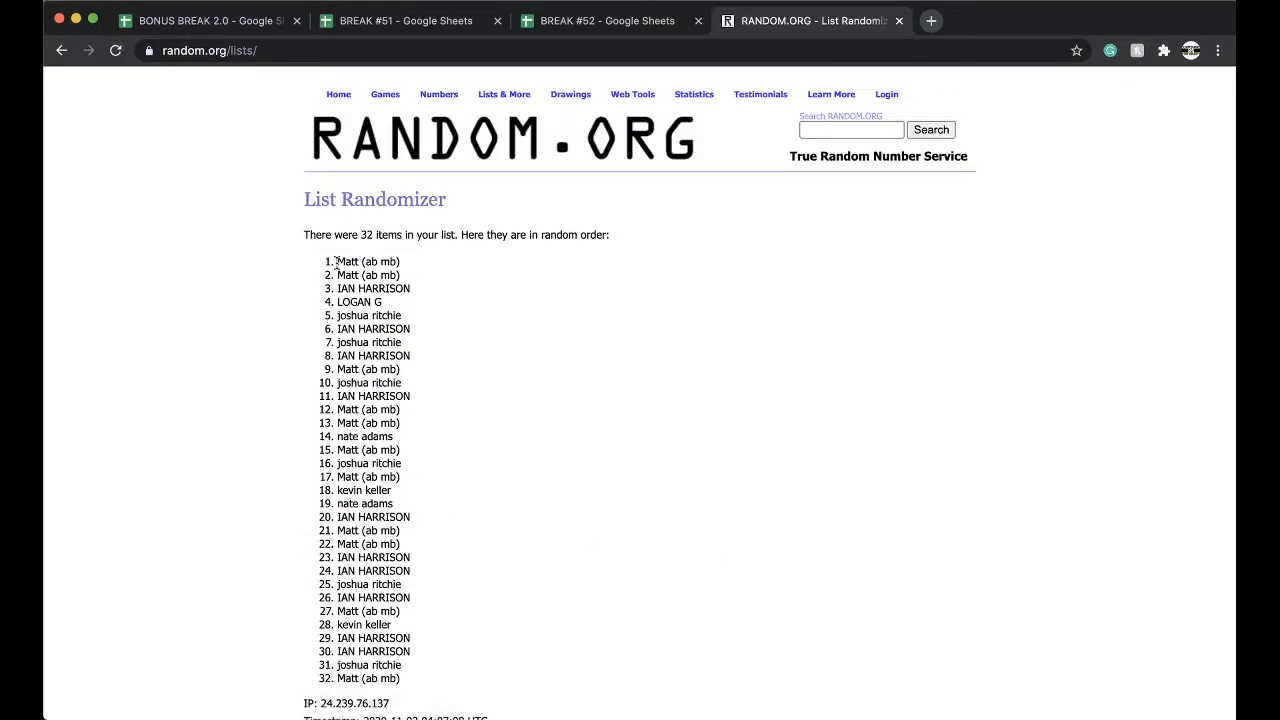
scroll("down", 3)
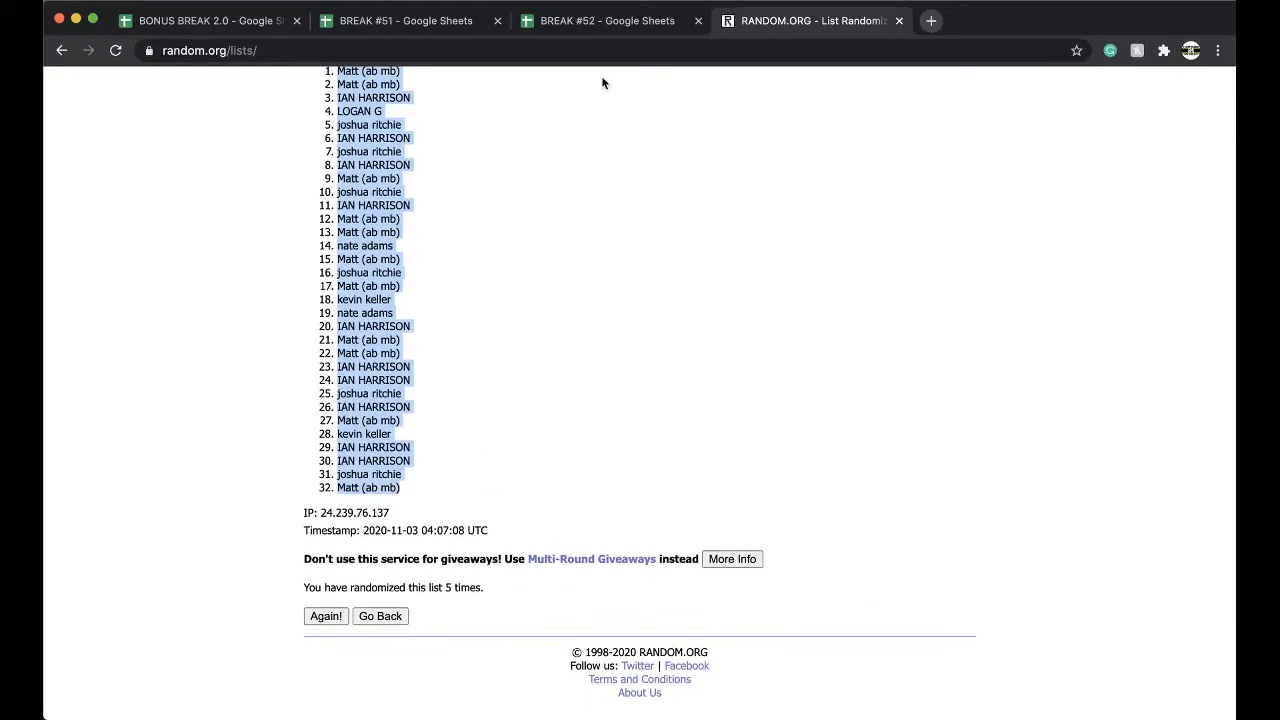
left_click(608, 20)
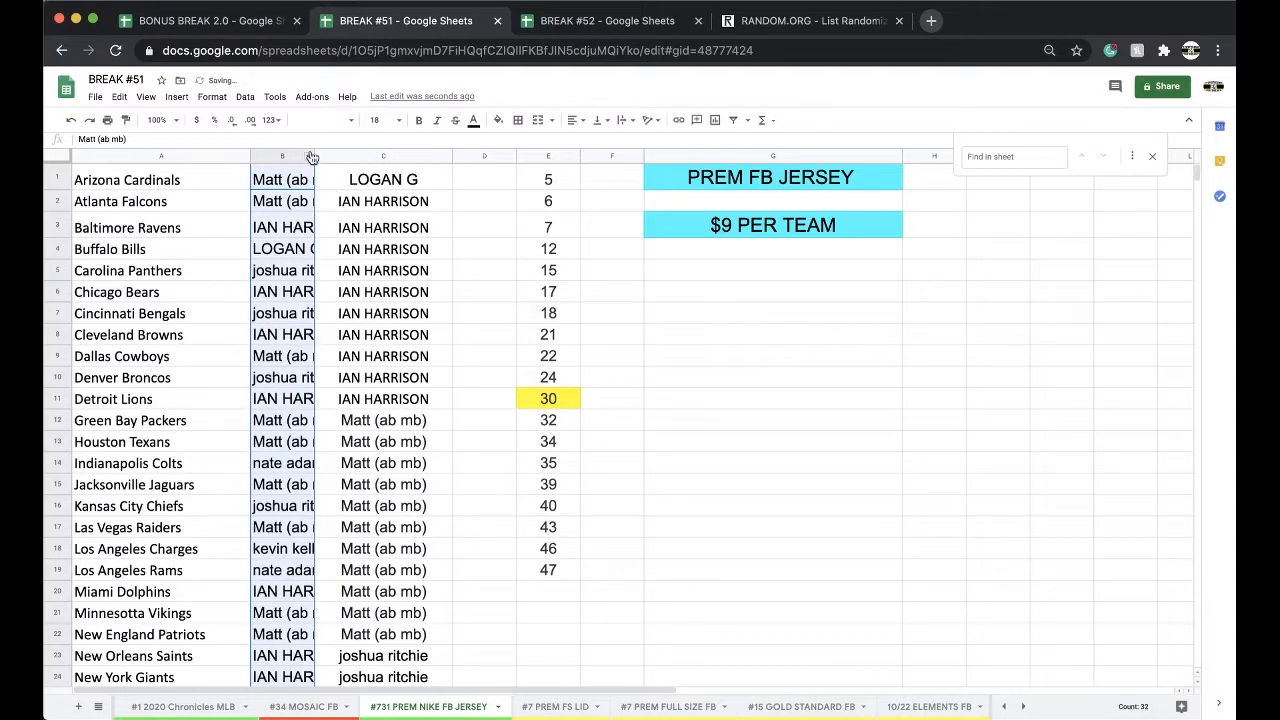
Step: Sort the Break #51 team rows by the pasted names in column B, A→Z
left_click(244, 96)
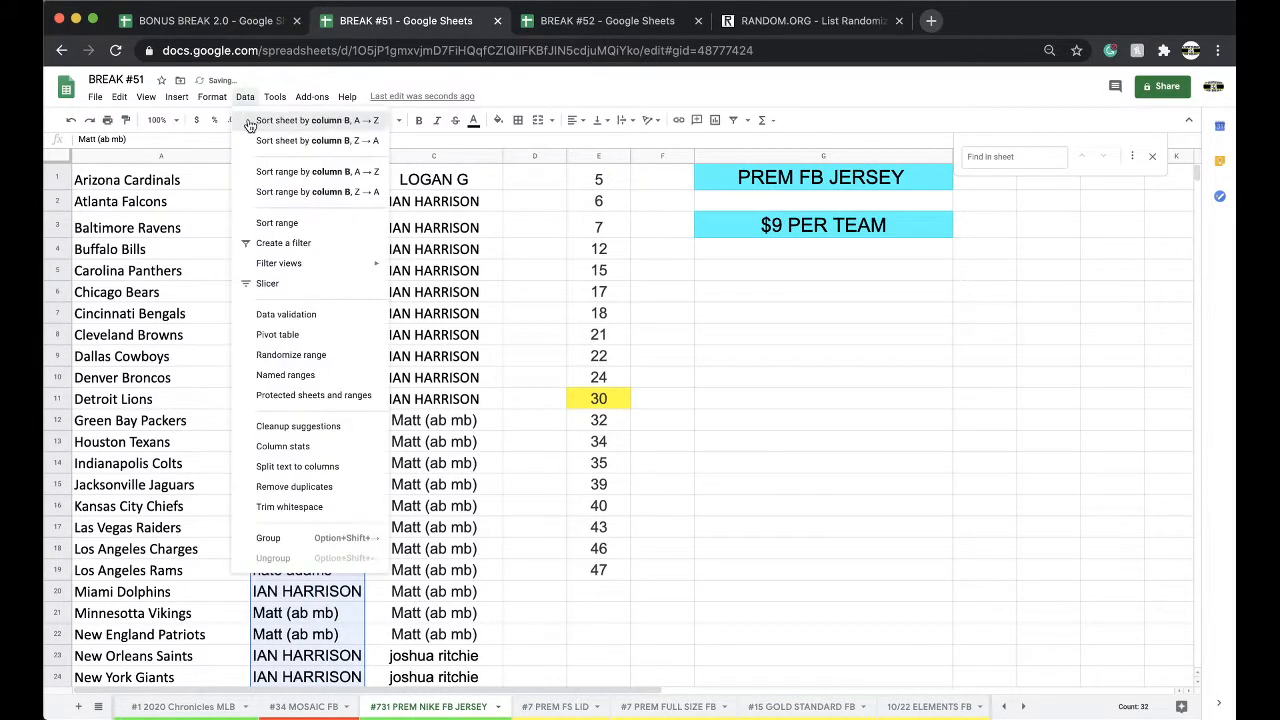
left_click(316, 120)
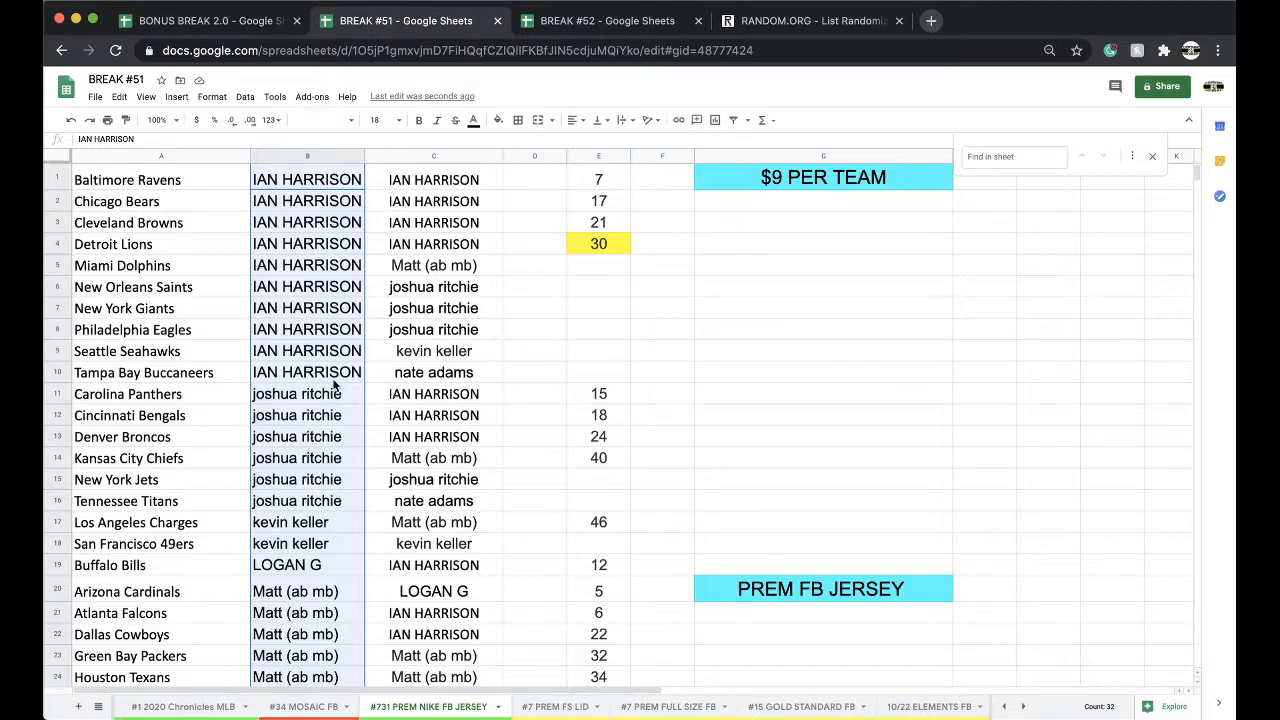
scroll("down", 3)
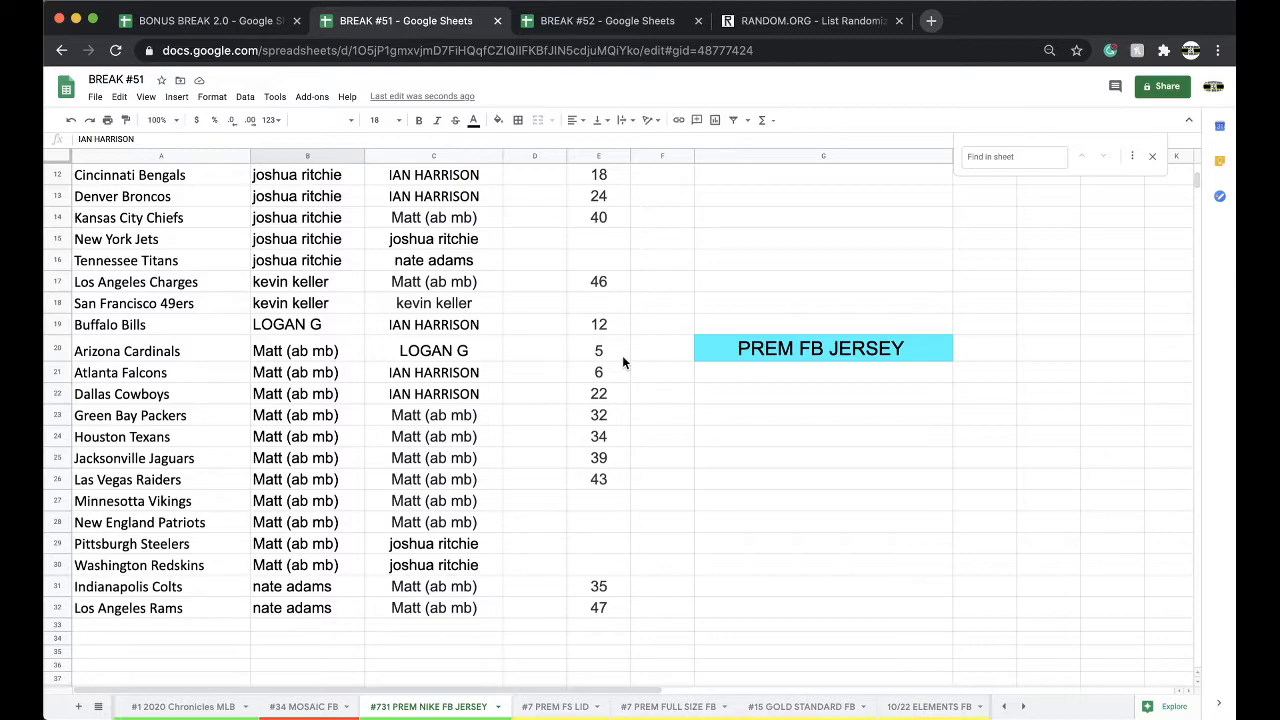
mouse_move(572, 352)
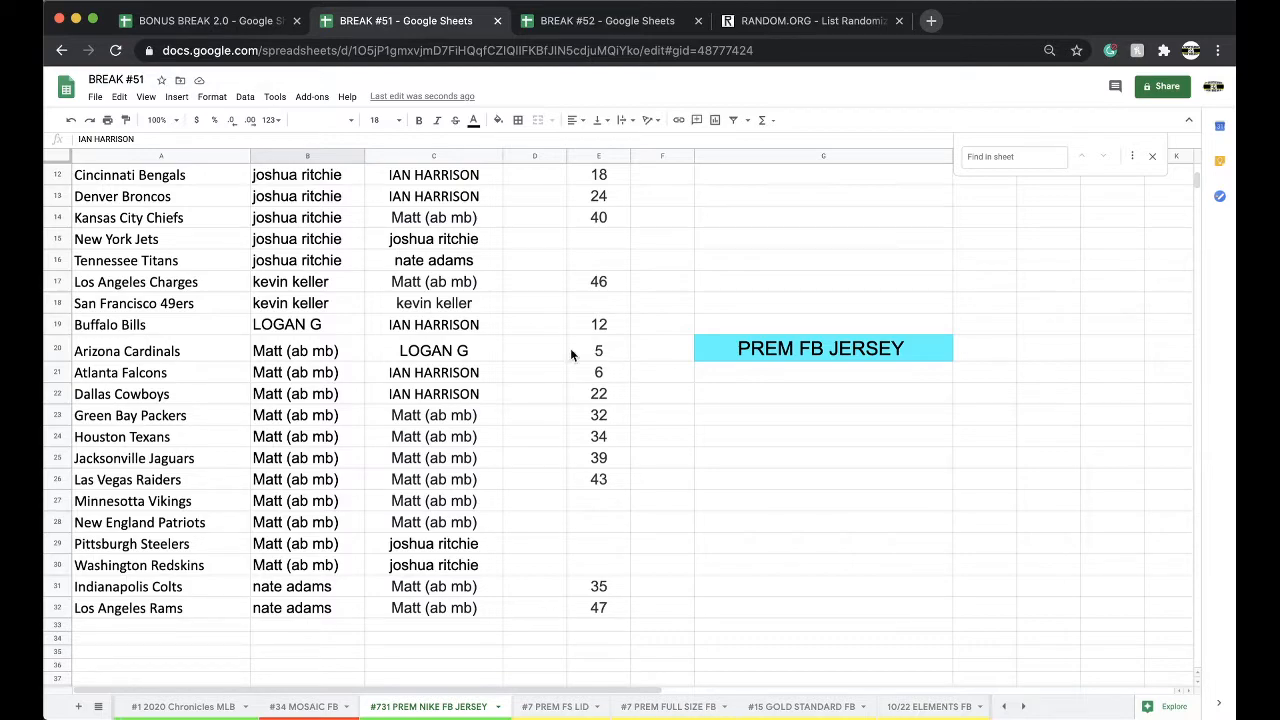
mouse_move(386, 324)
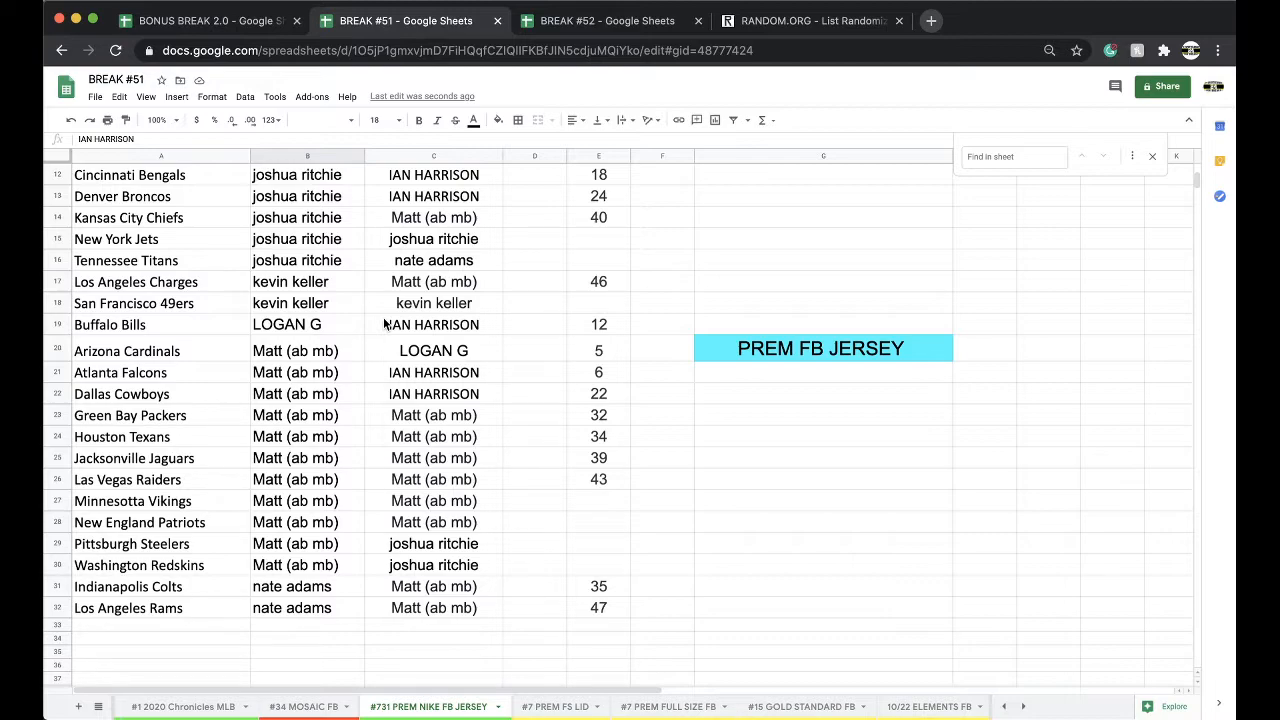
mouse_move(422, 480)
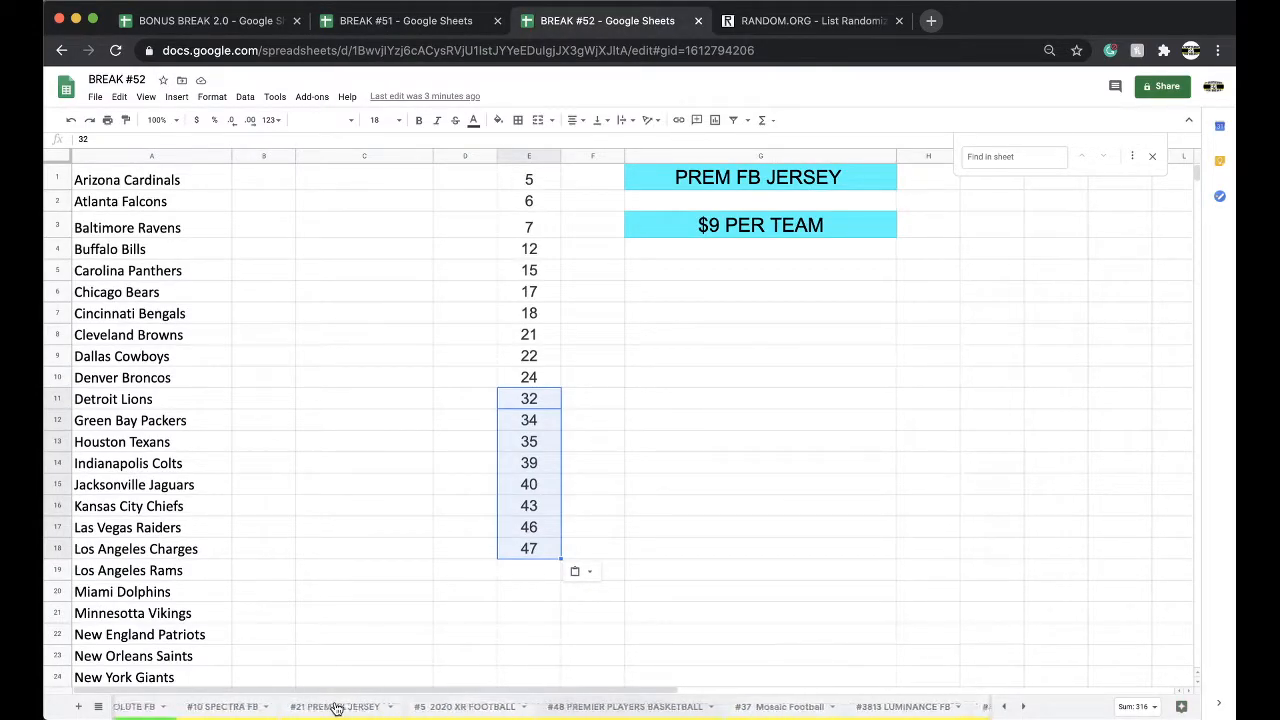
left_click(276, 706)
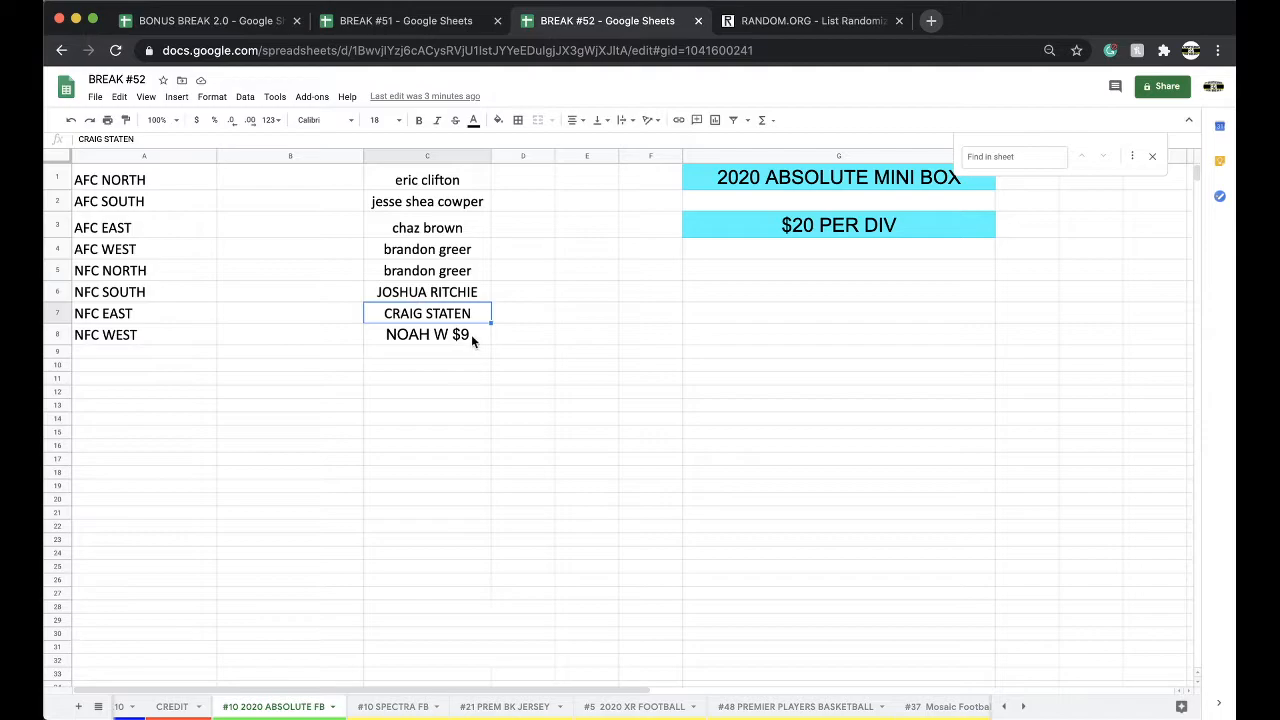
left_click(404, 20)
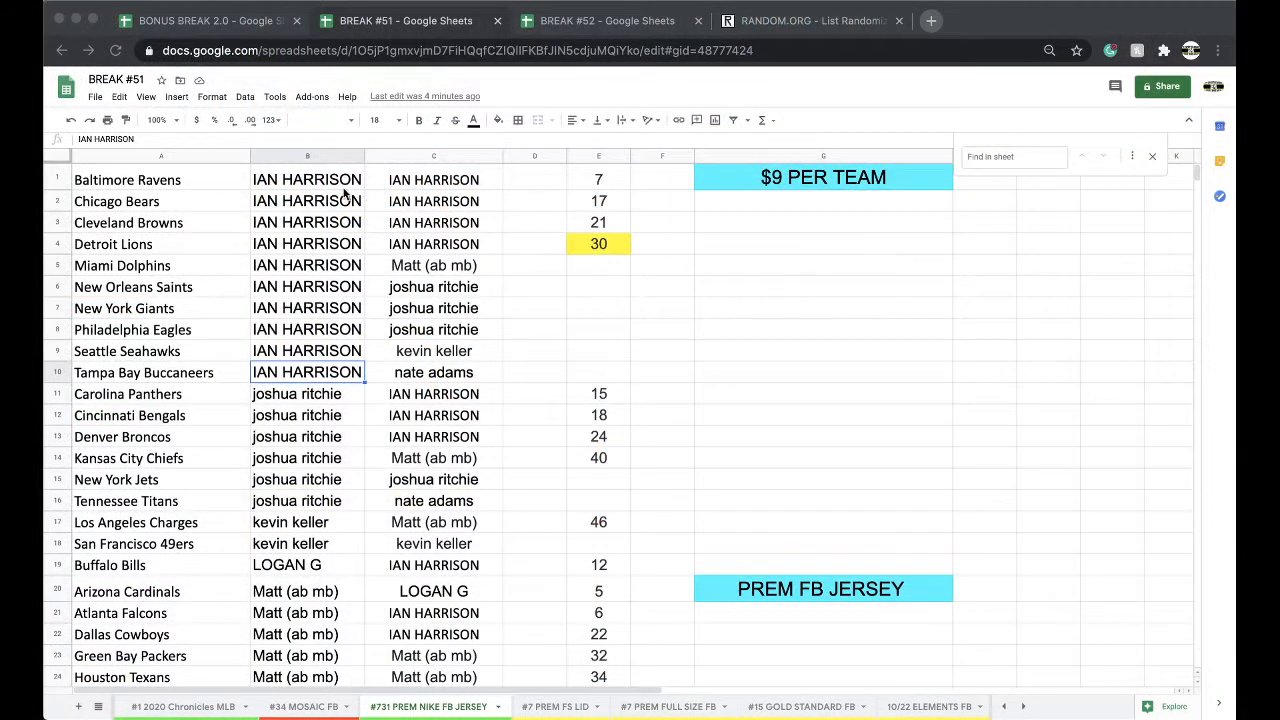
left_click(498, 120)
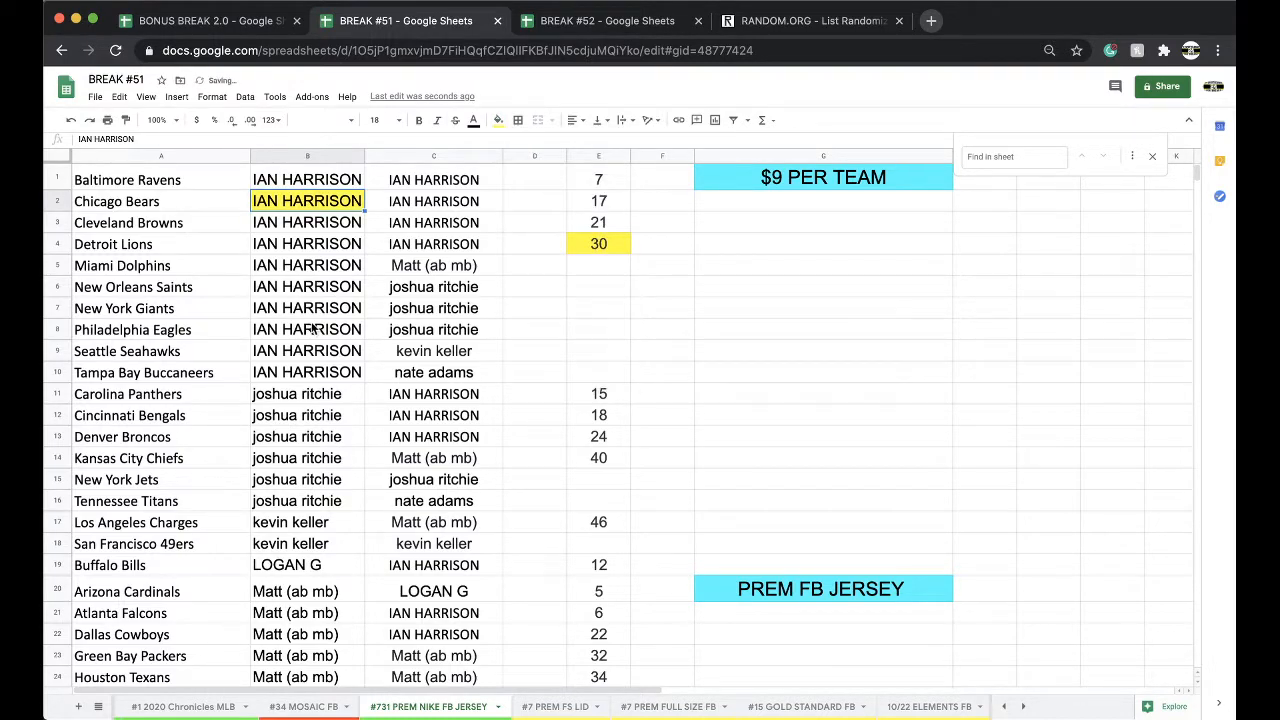
left_click(160, 156)
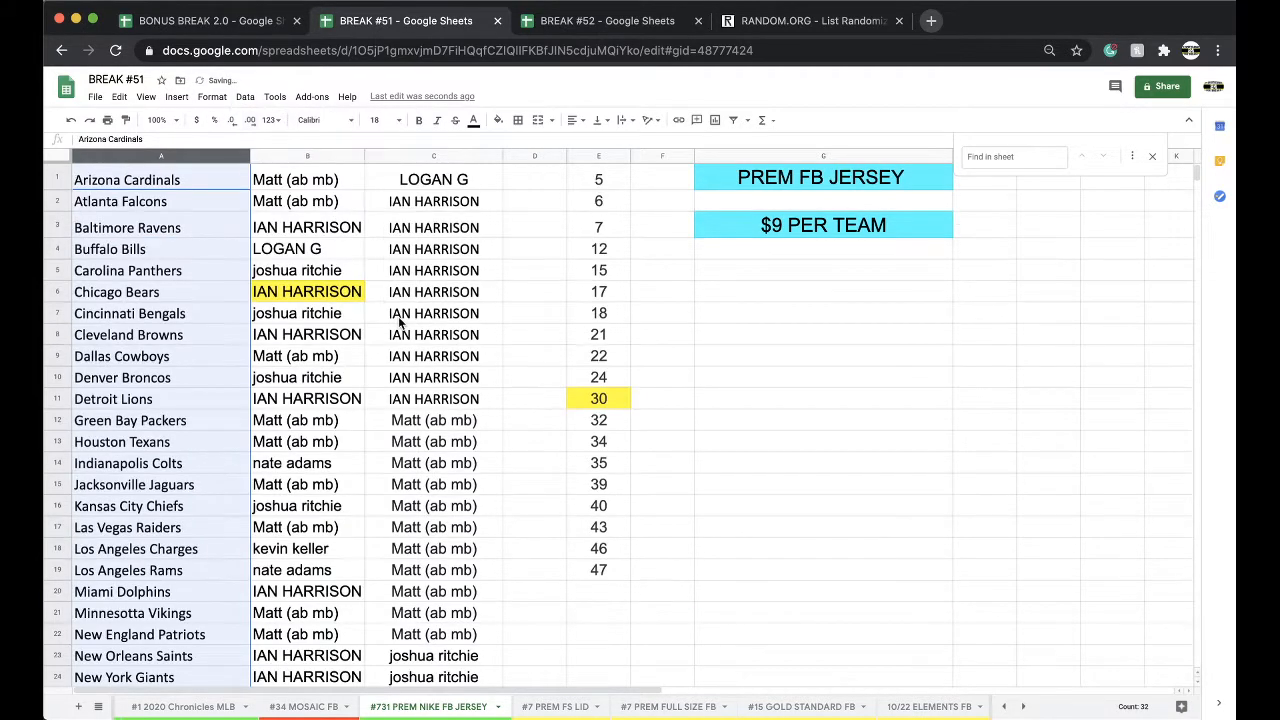
scroll("down", 3)
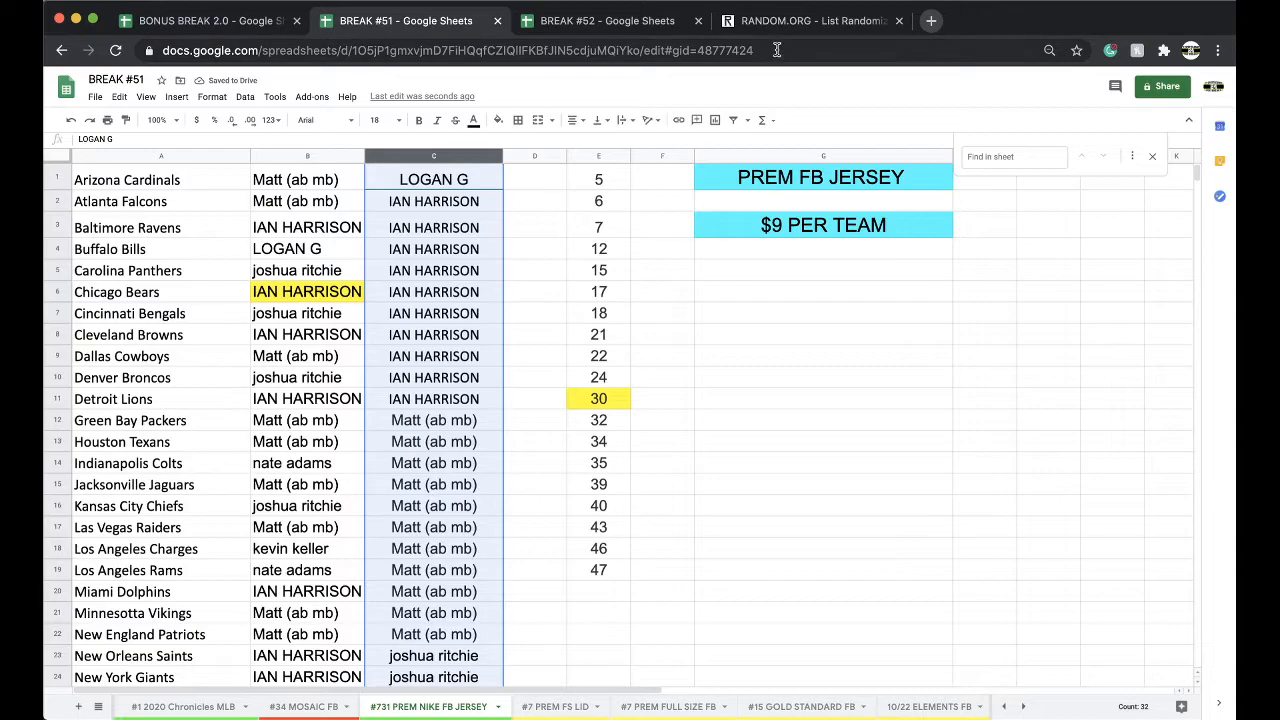
left_click(812, 20)
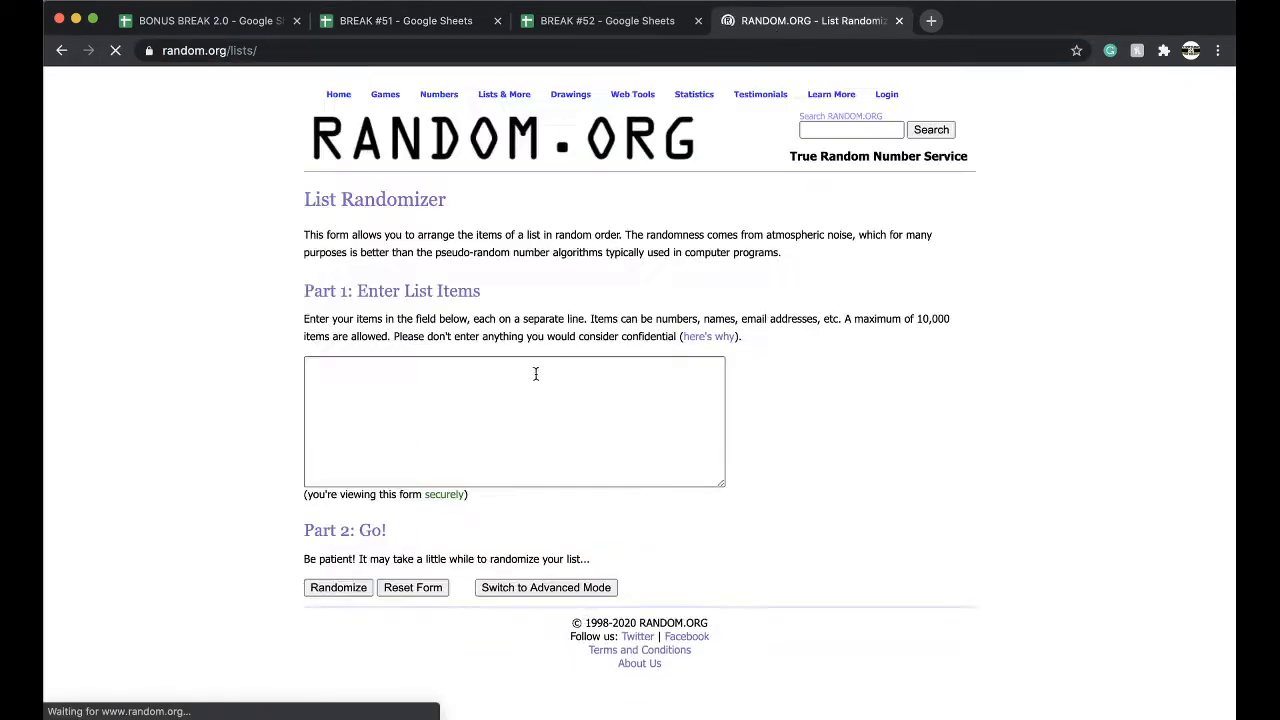
Step: Randomize the 32 participant names five times, then head back to Break #52
left_click(338, 588)
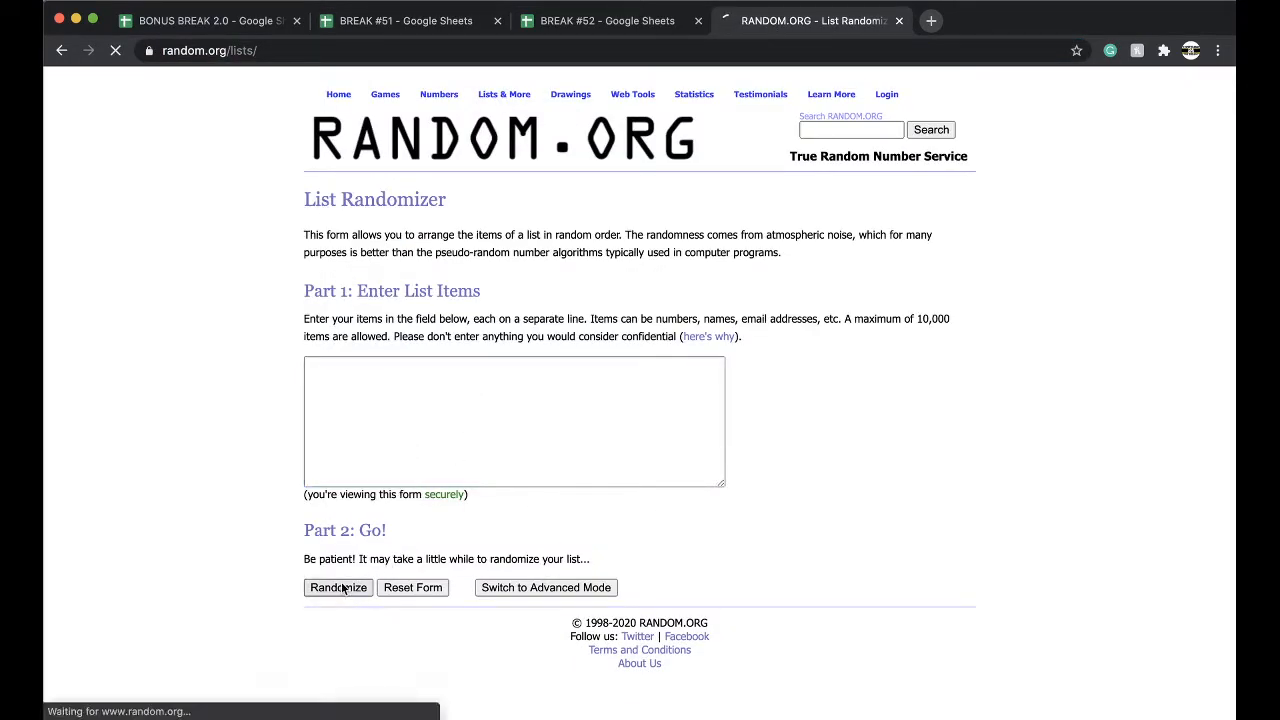
left_click(336, 588)
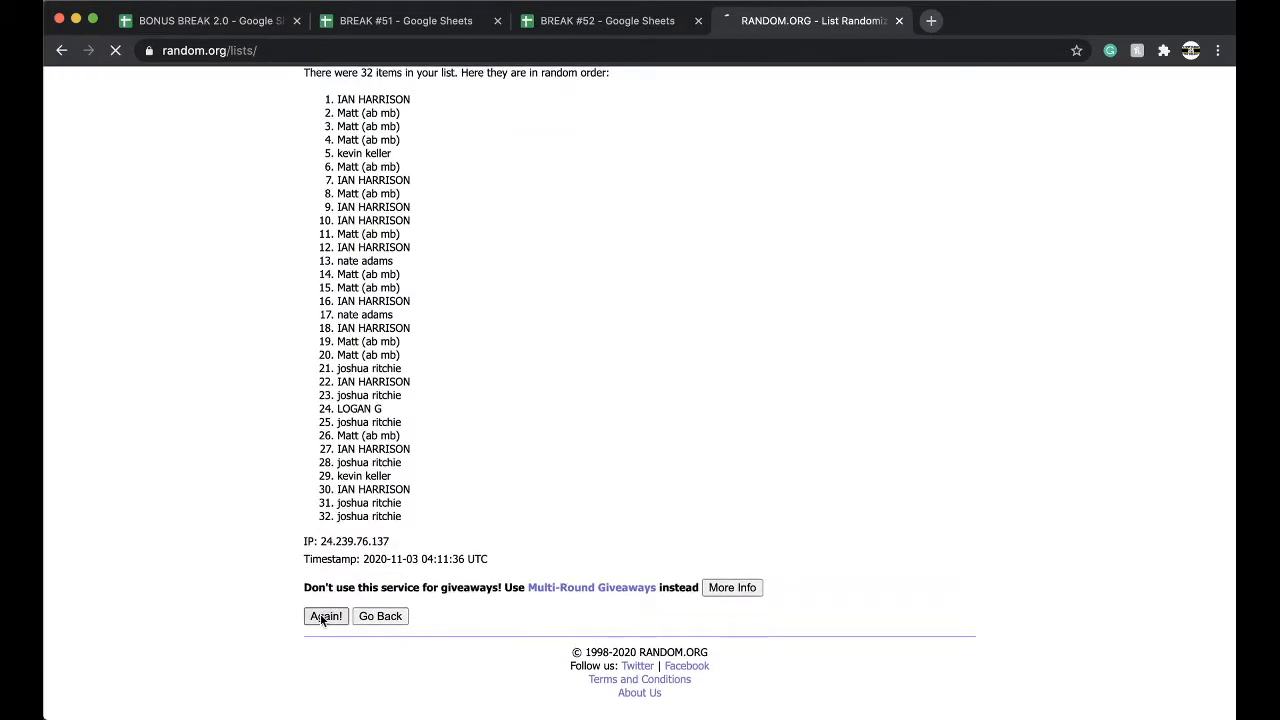
left_click(324, 616)
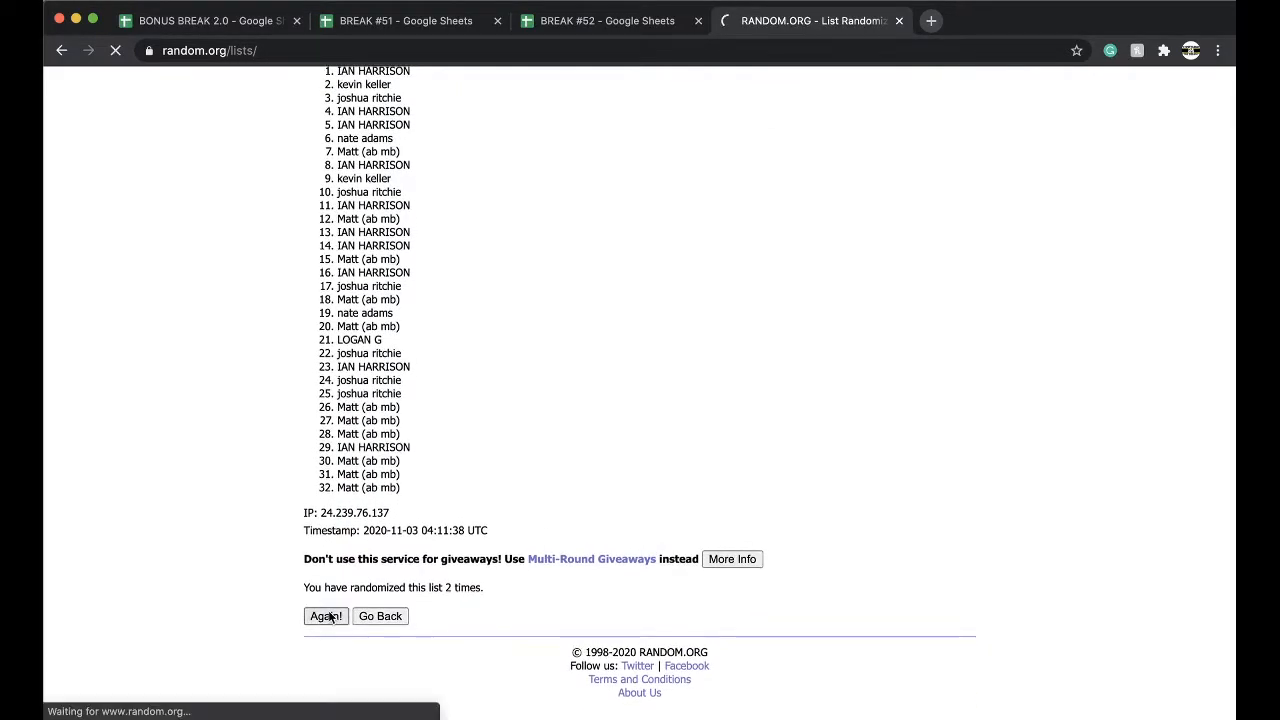
left_click(324, 616)
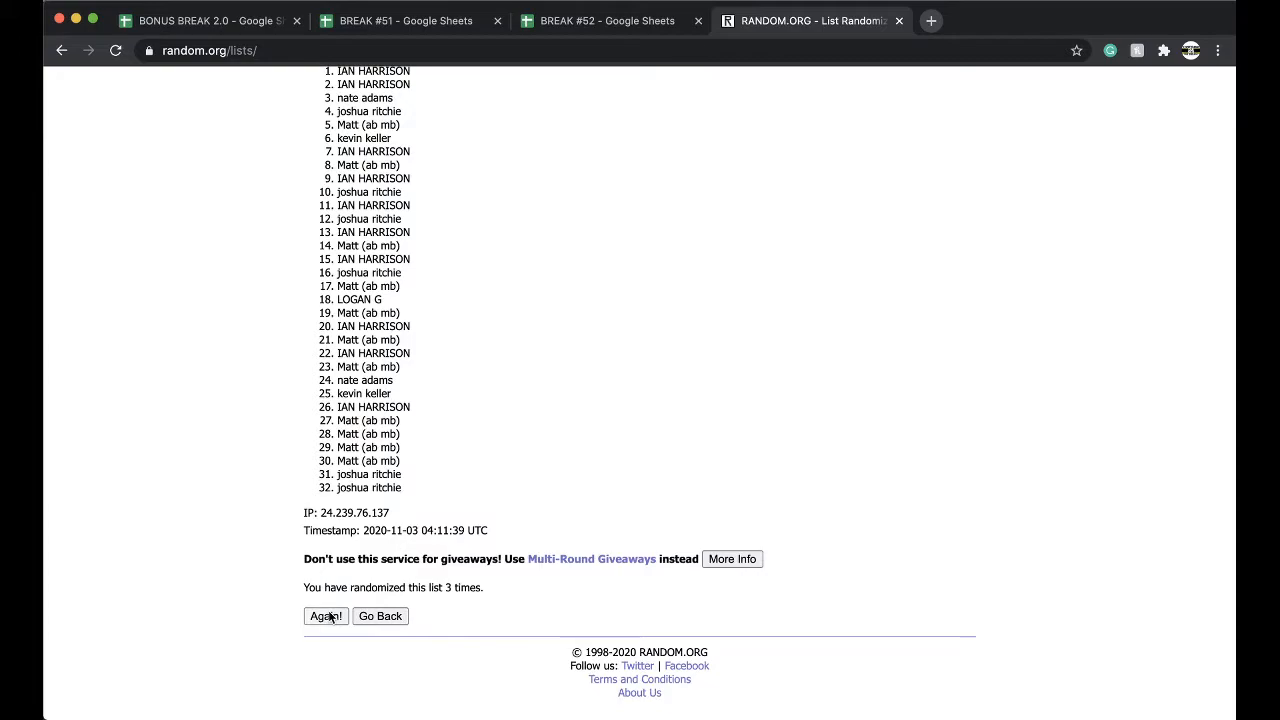
left_click(324, 616)
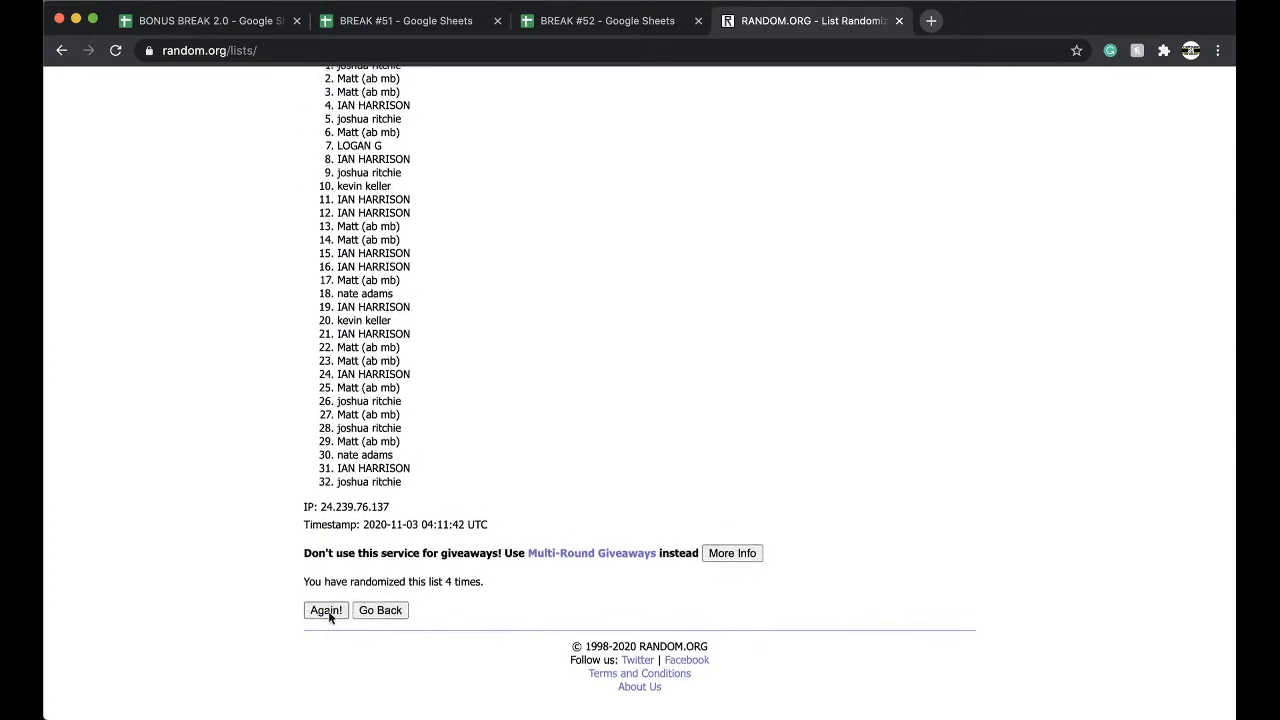
left_click(324, 610)
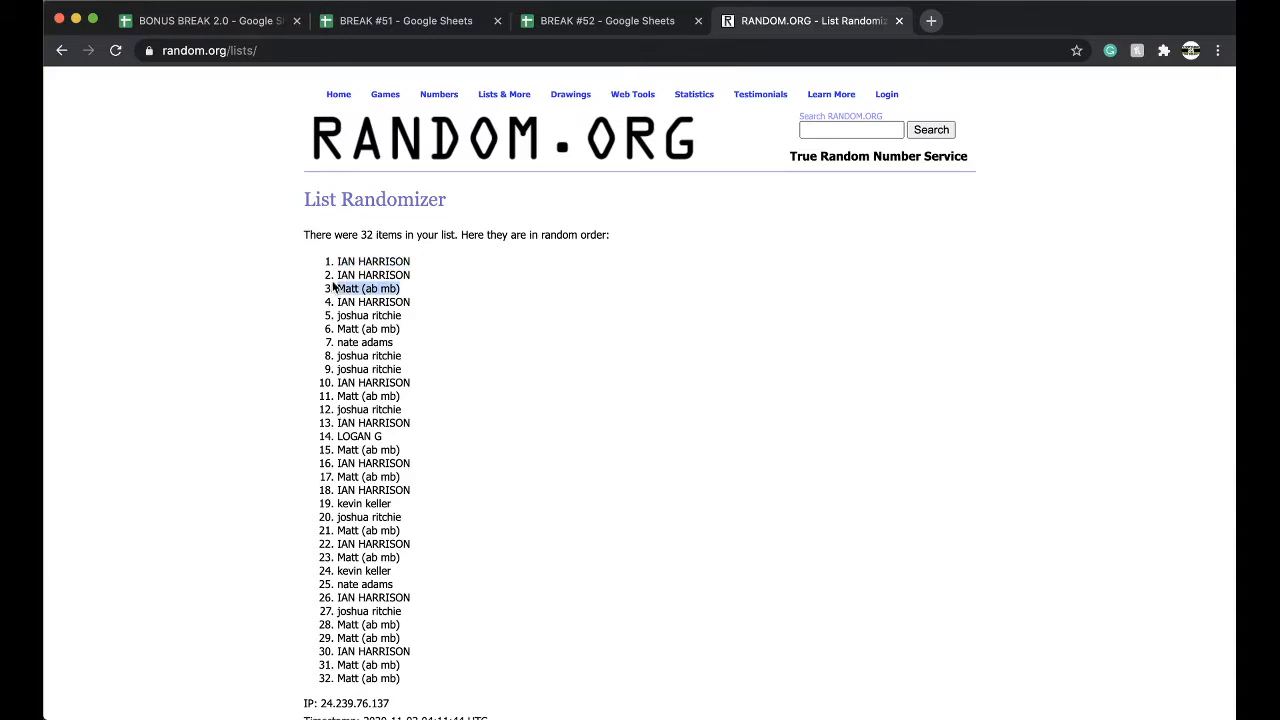
left_click(608, 20)
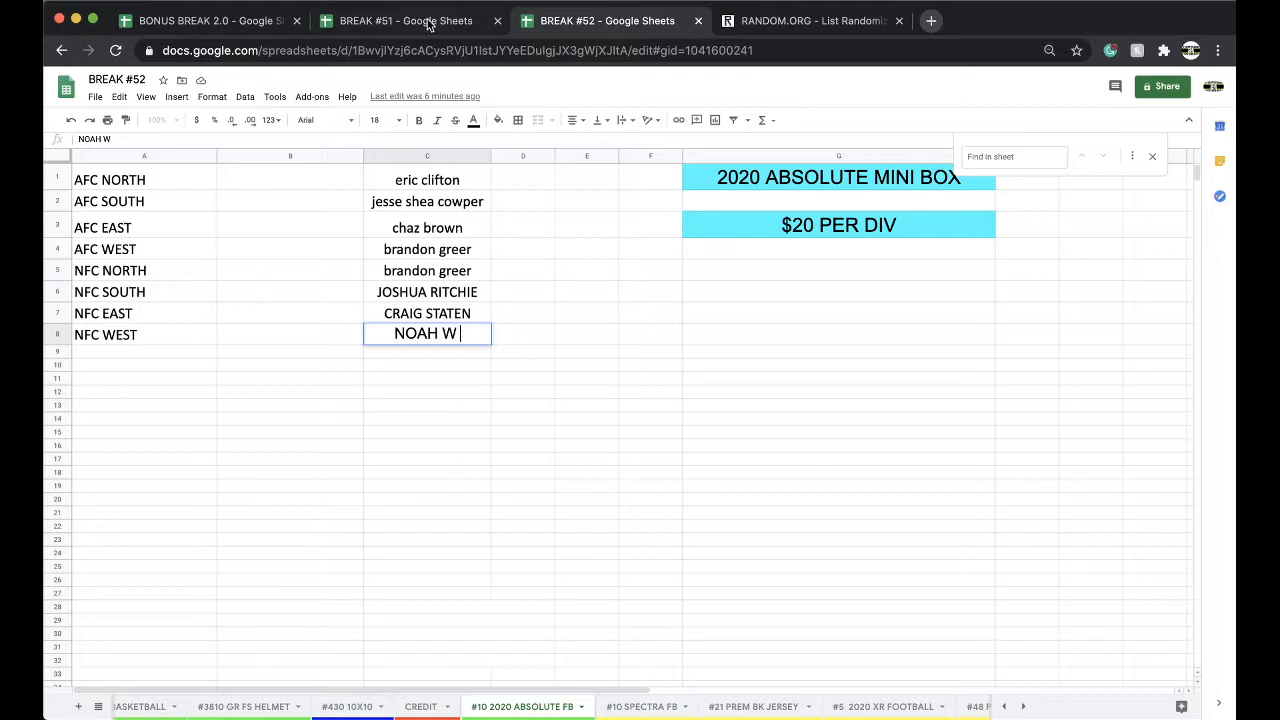
left_click(404, 20)
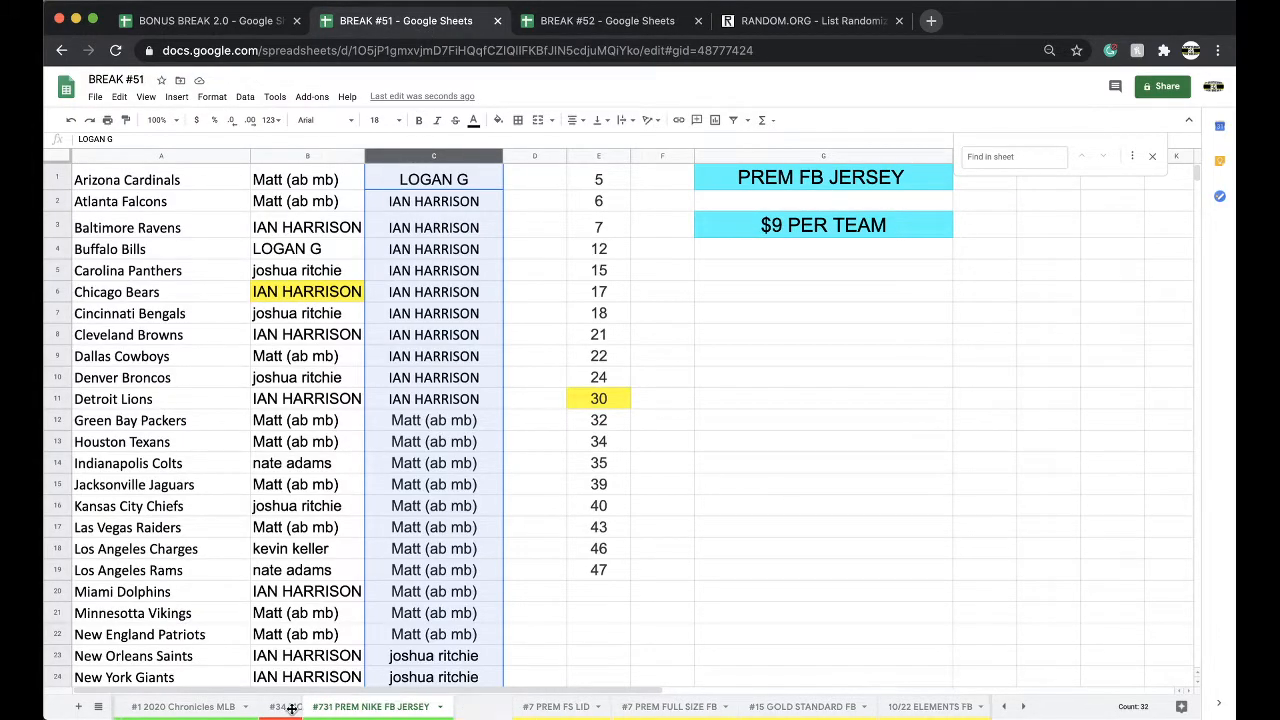
left_click(190, 20)
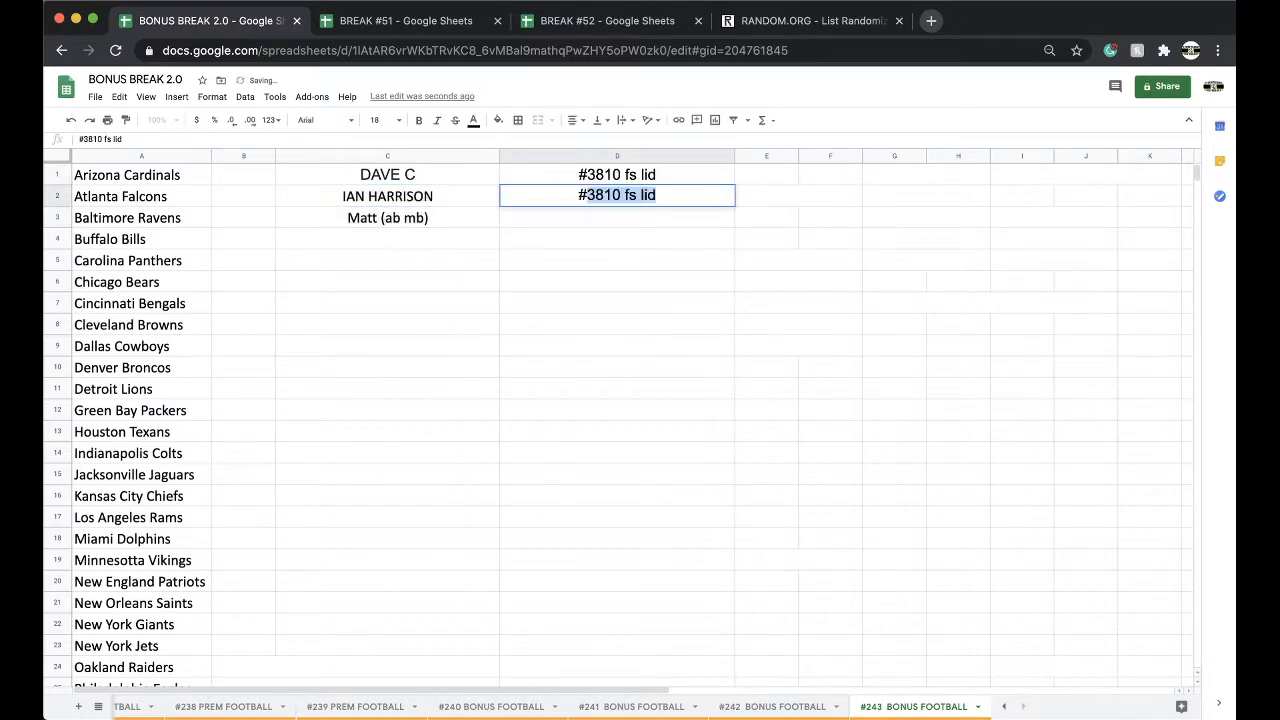
type("#732")
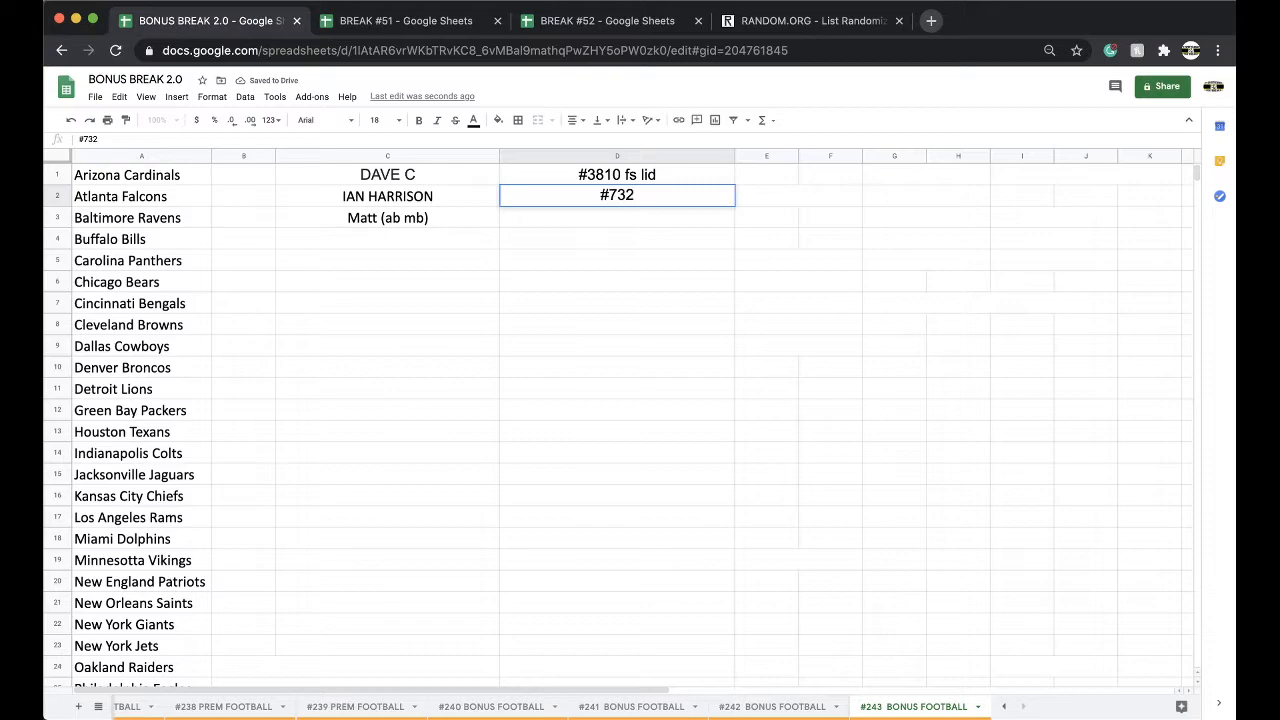
type("#731 PREM")
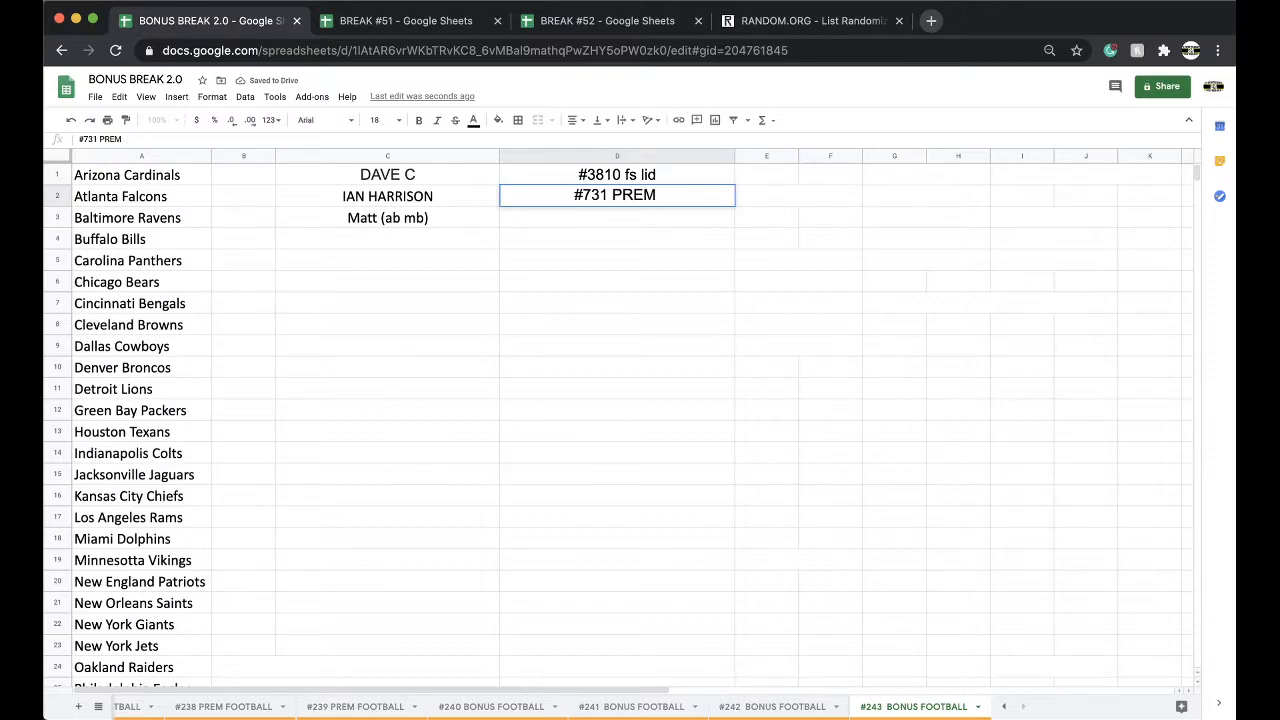
type("FB JERSY")
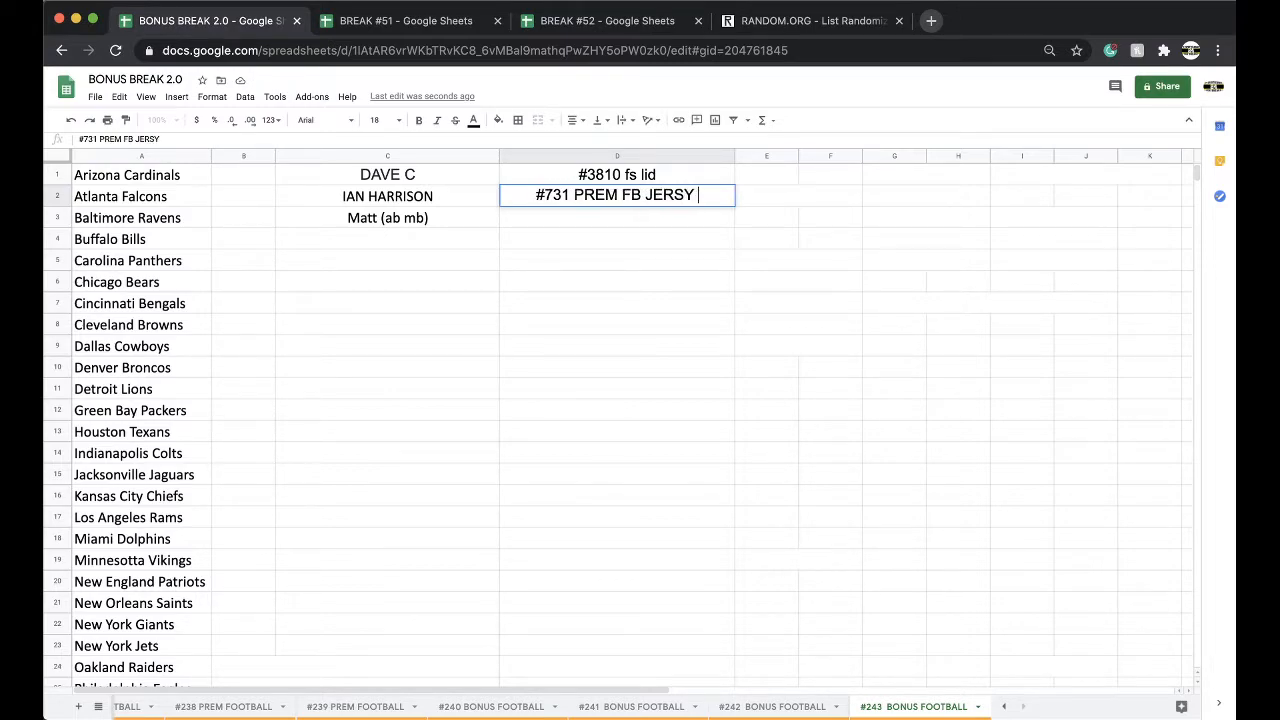
key("enter")
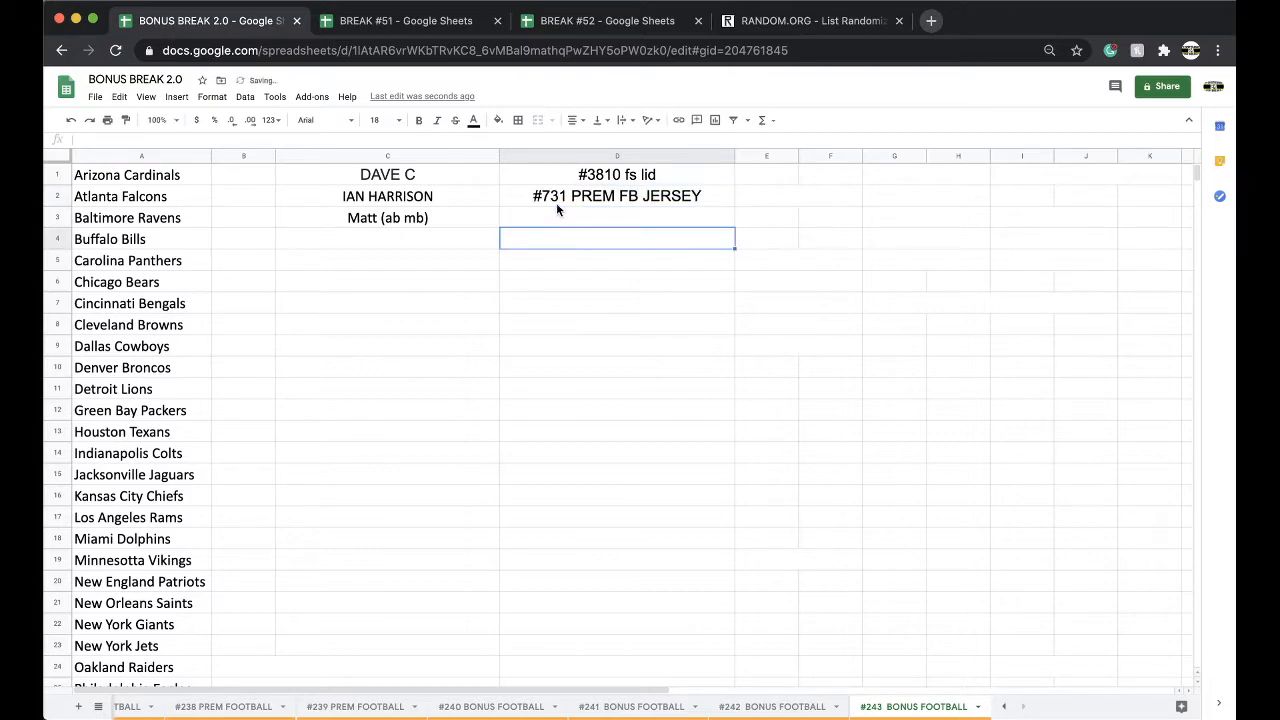
left_click(606, 20)
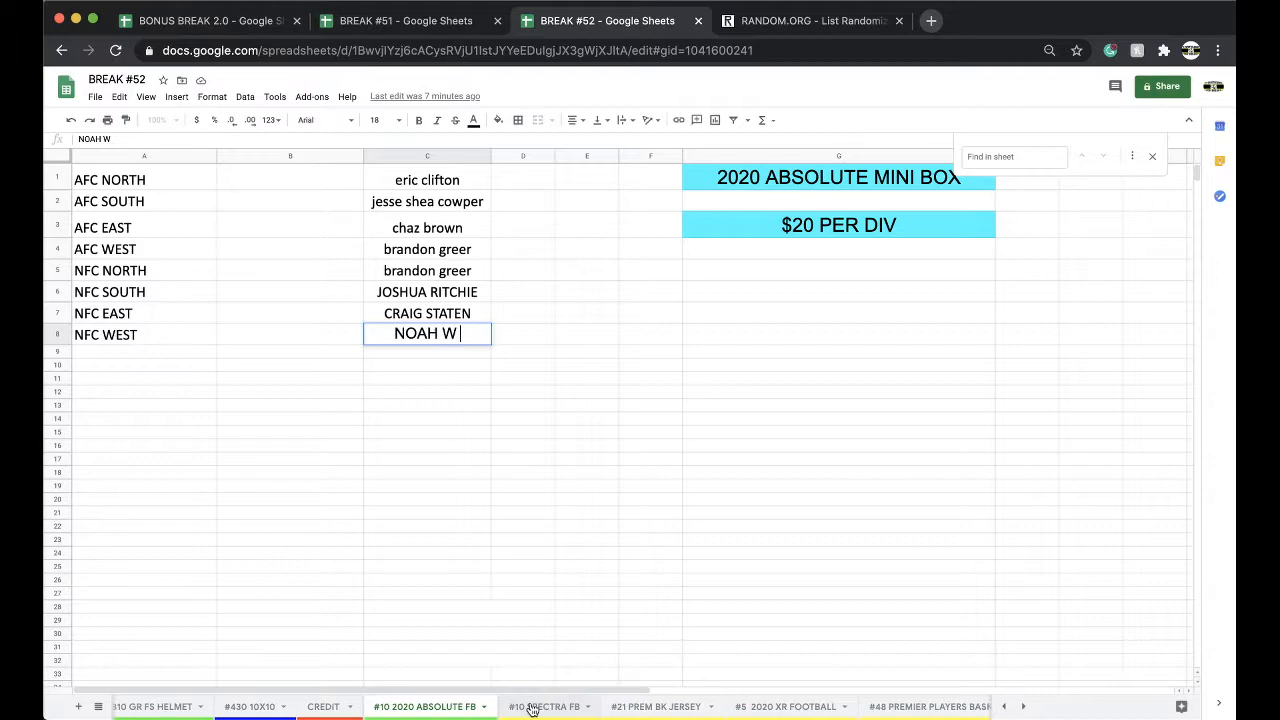
left_click(544, 708)
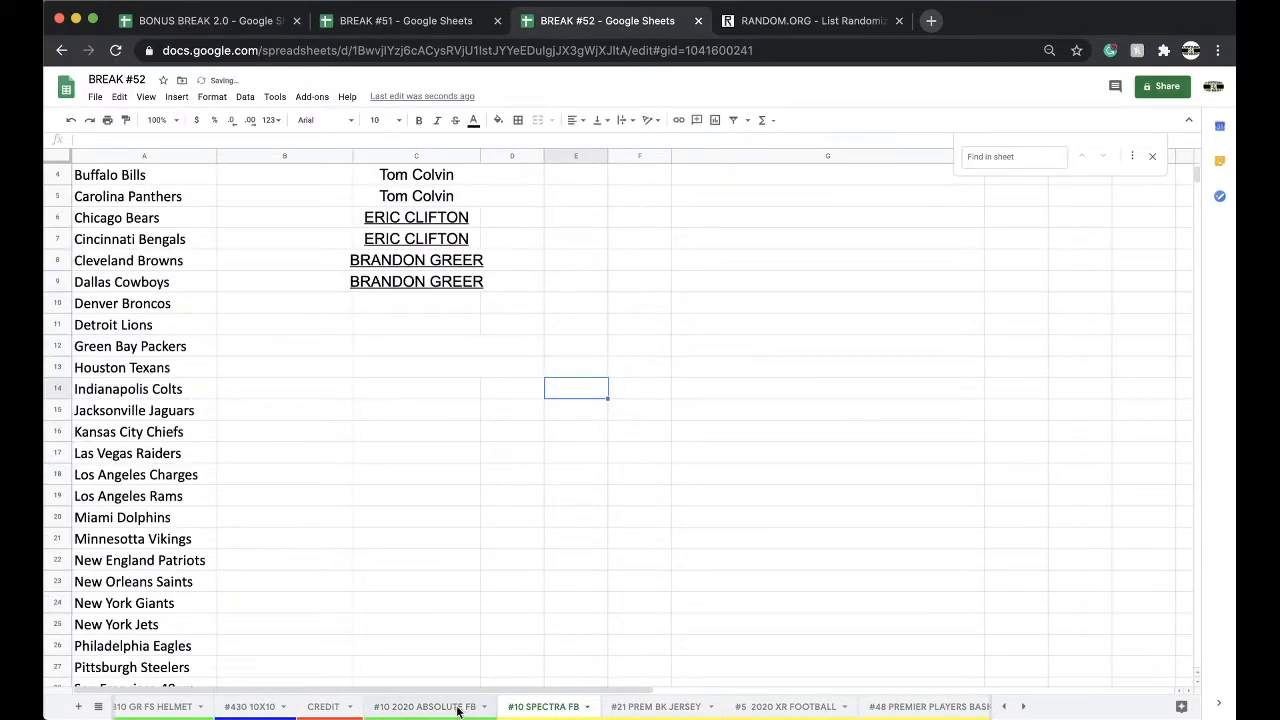
left_click(656, 706)
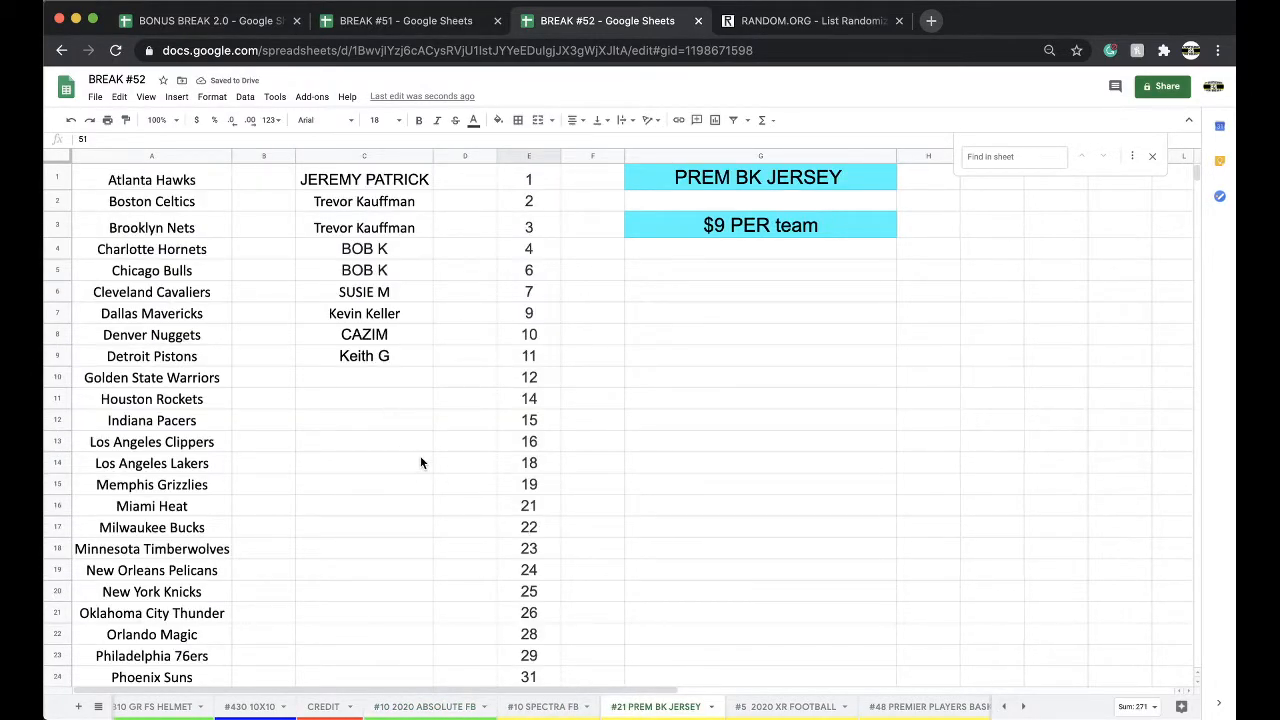
left_click(424, 708)
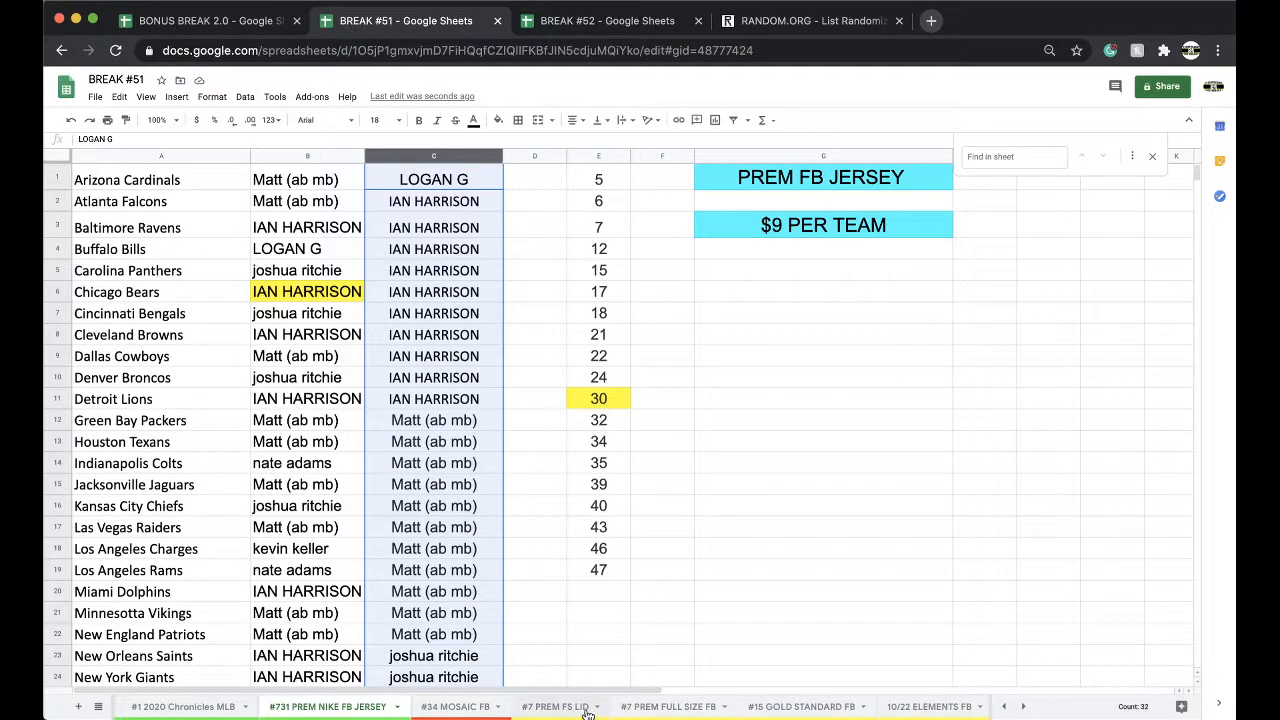
left_click(558, 706)
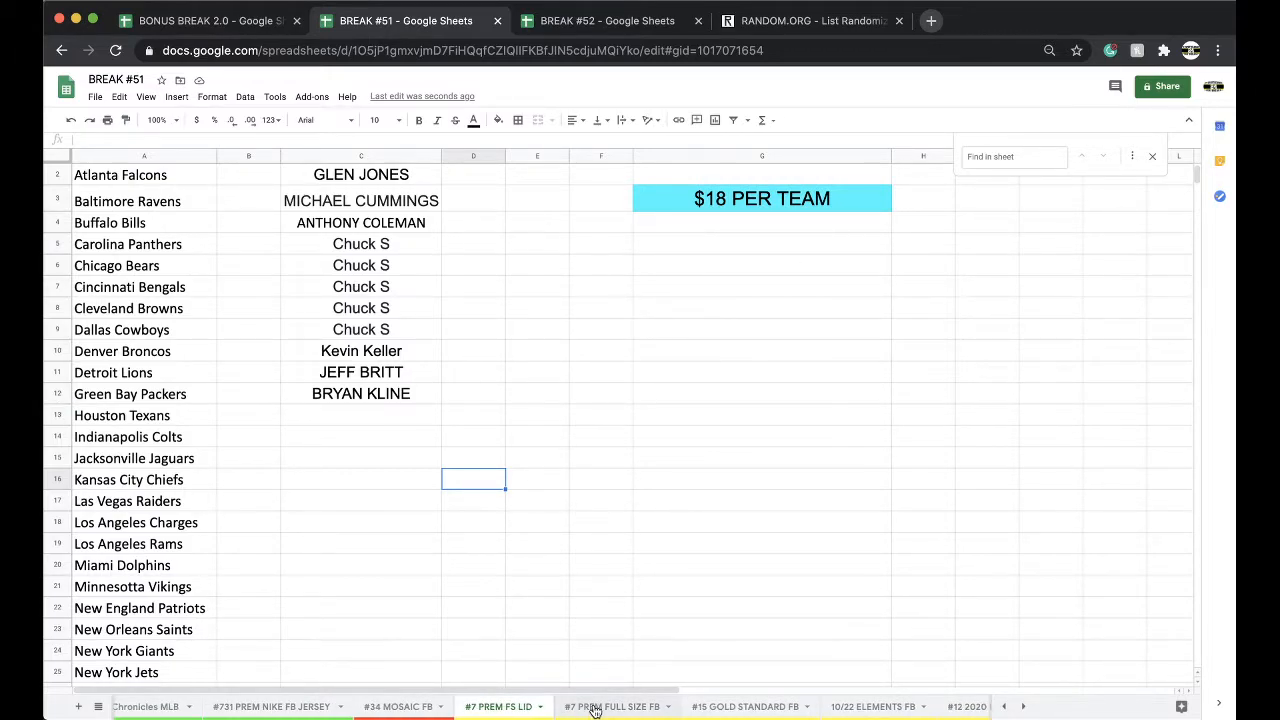
left_click(612, 708)
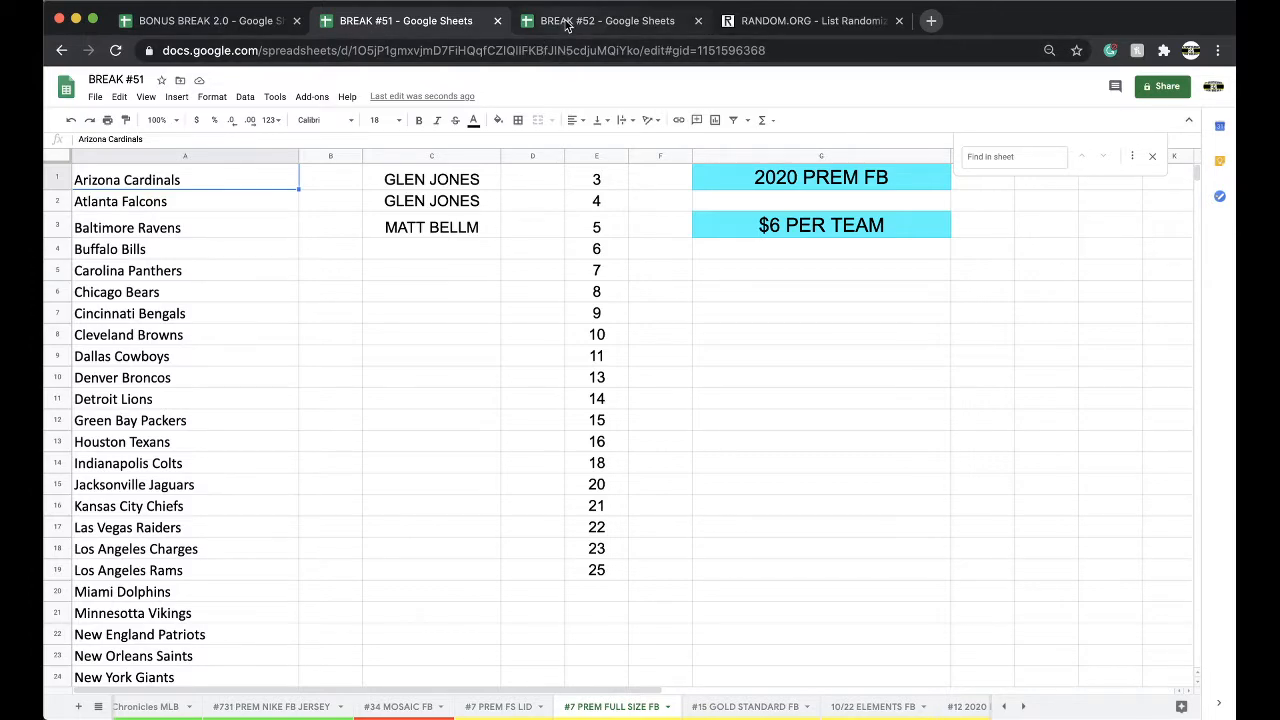
left_click(604, 20)
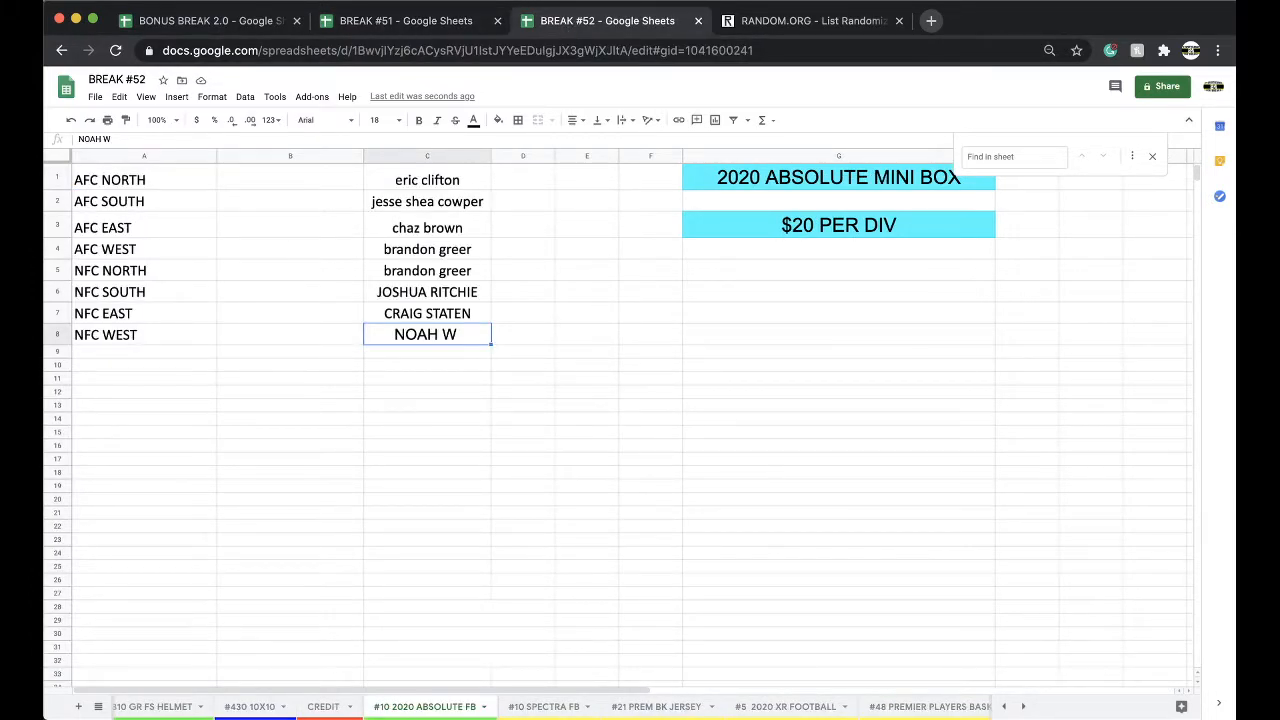